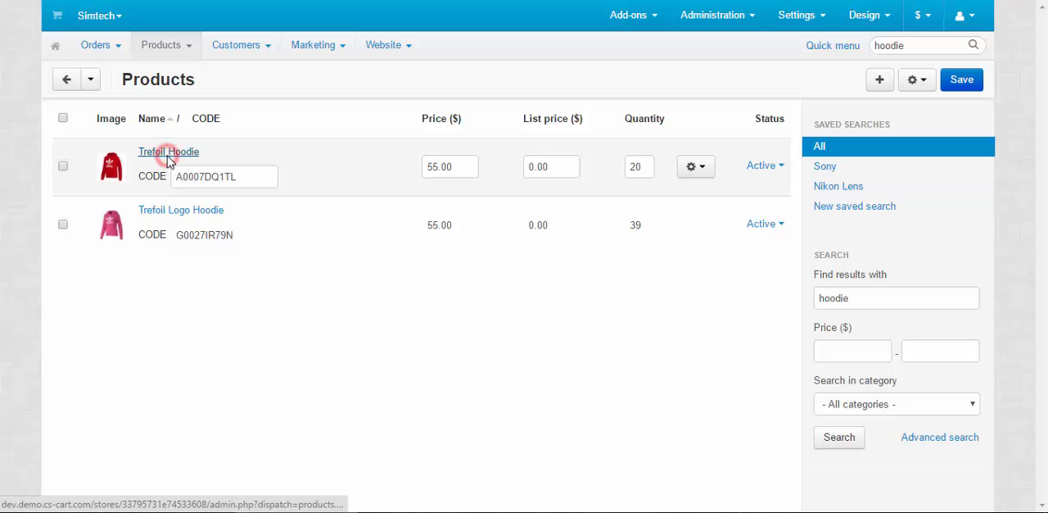
# Open the Trefoil Hoodie editing page and scroll to its options and pricing details
pyautogui.click(168, 152)
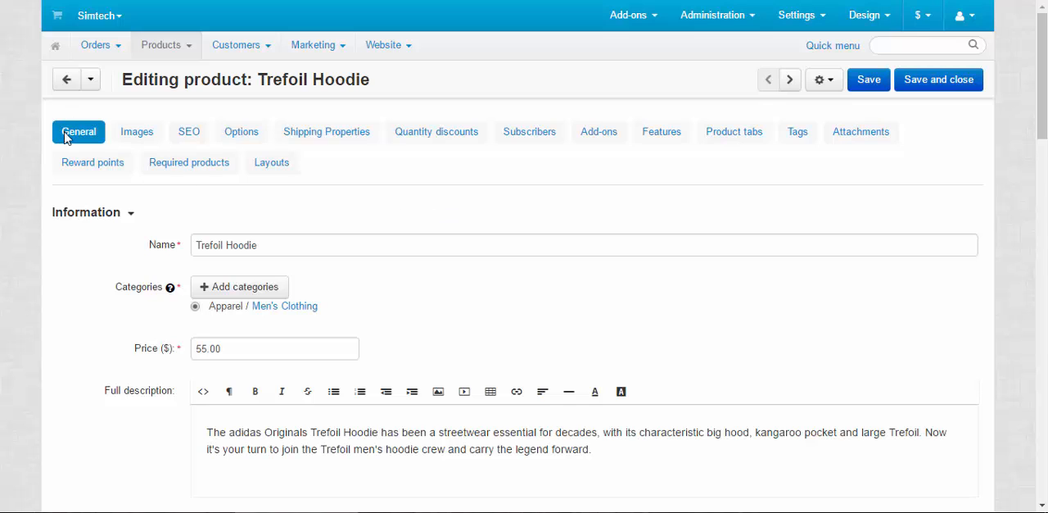
pyautogui.moveTo(769, 202)
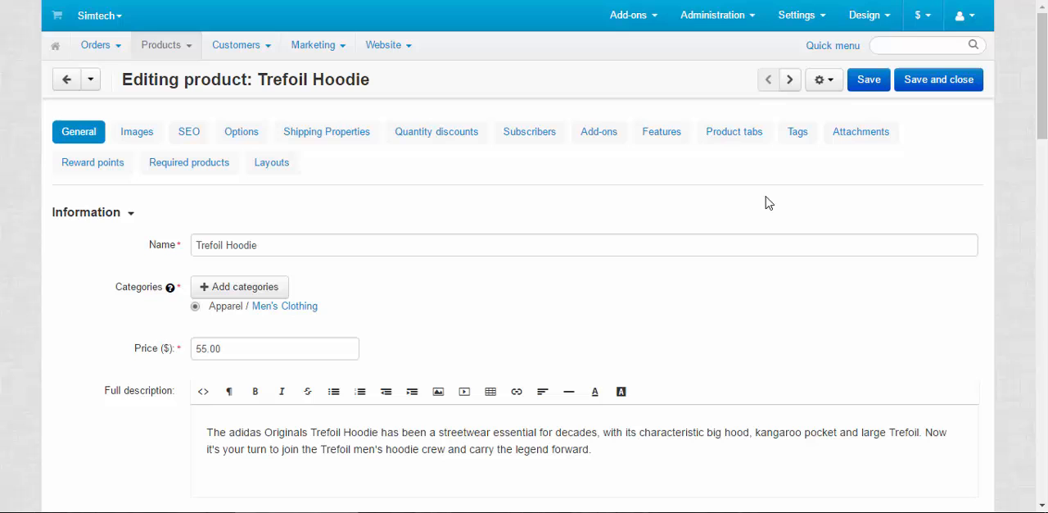
pyautogui.scroll(-3)
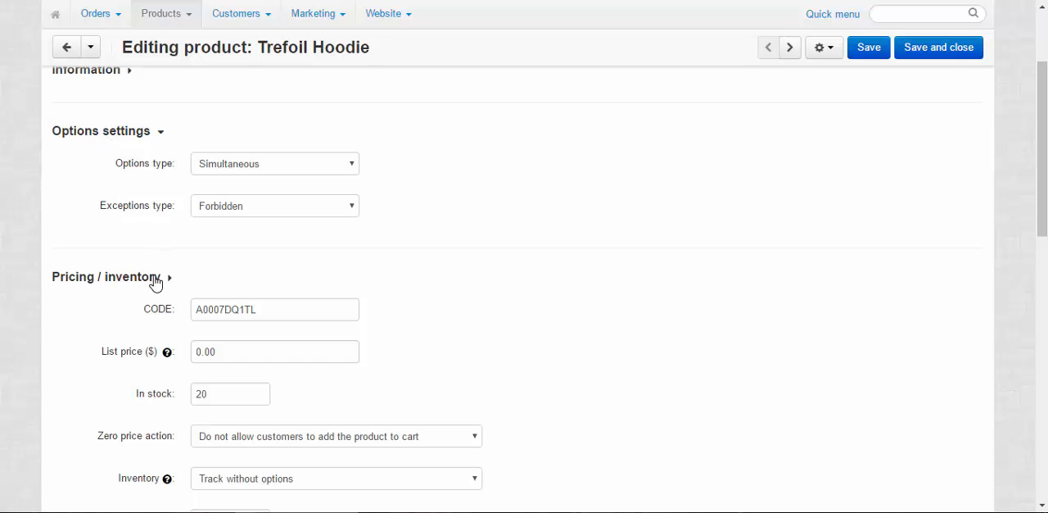
pyautogui.click(105, 276)
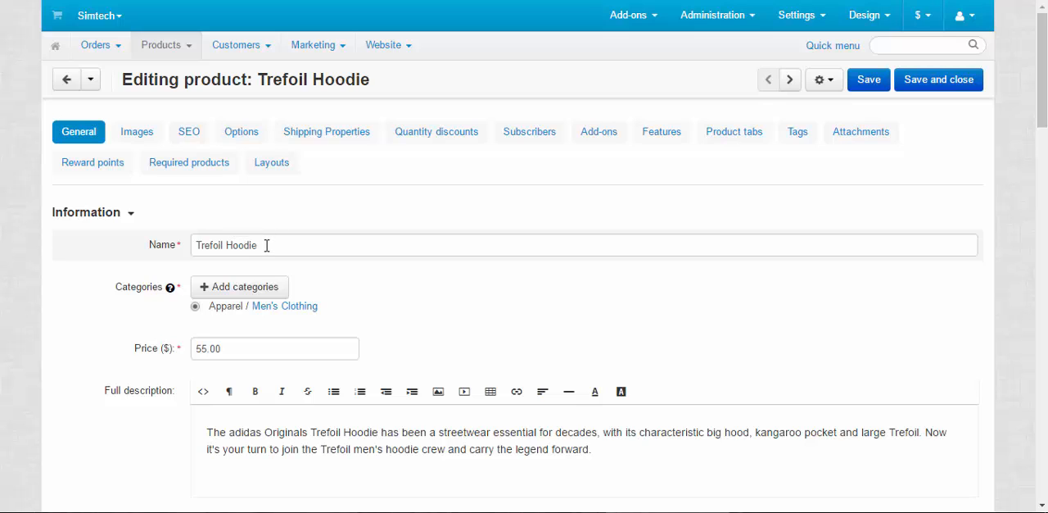
pyautogui.moveTo(159, 296)
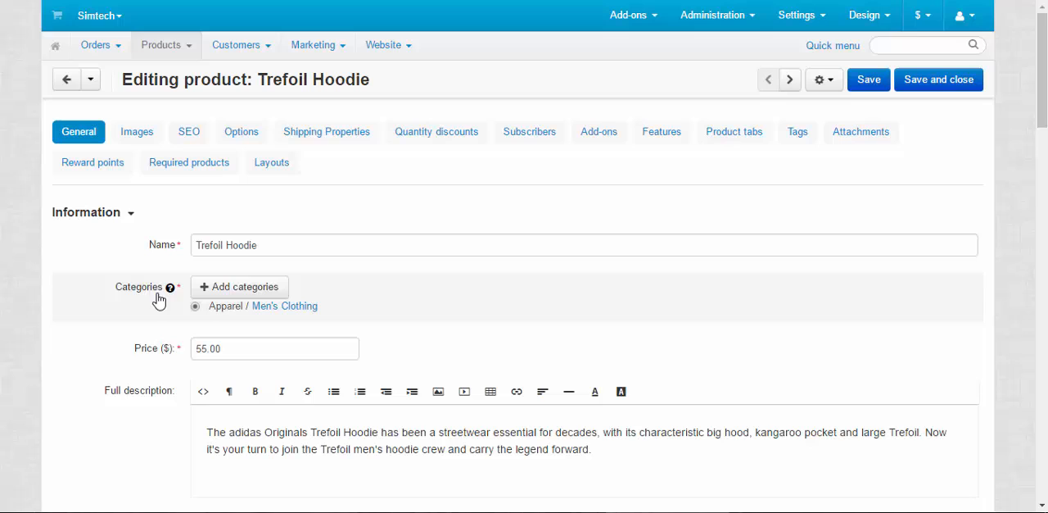
pyautogui.moveTo(233, 317)
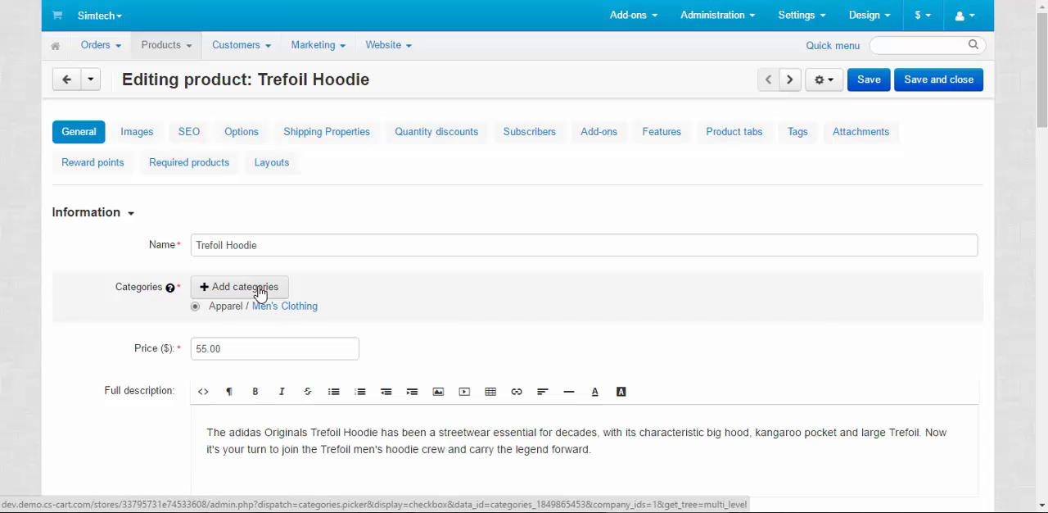
pyautogui.moveTo(322, 284)
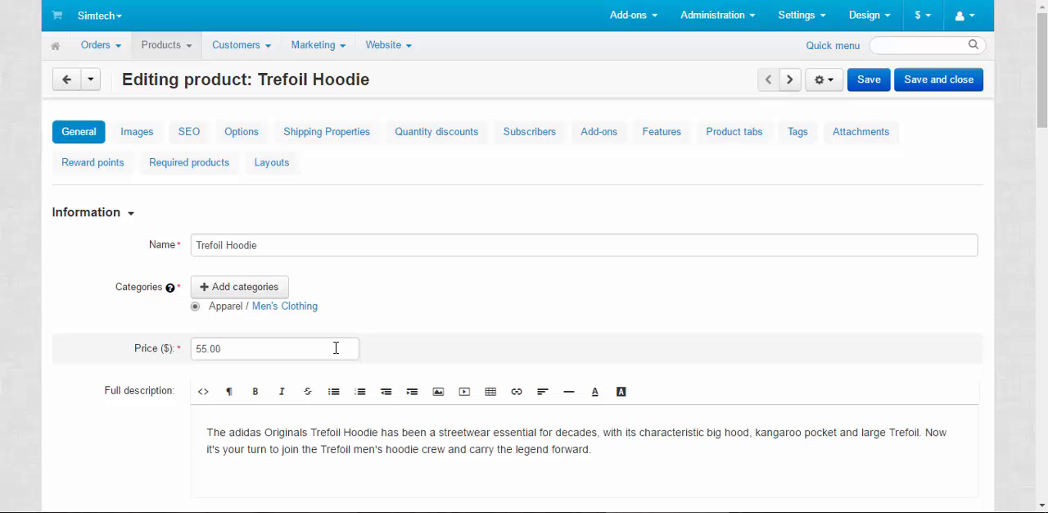
pyautogui.moveTo(412, 334)
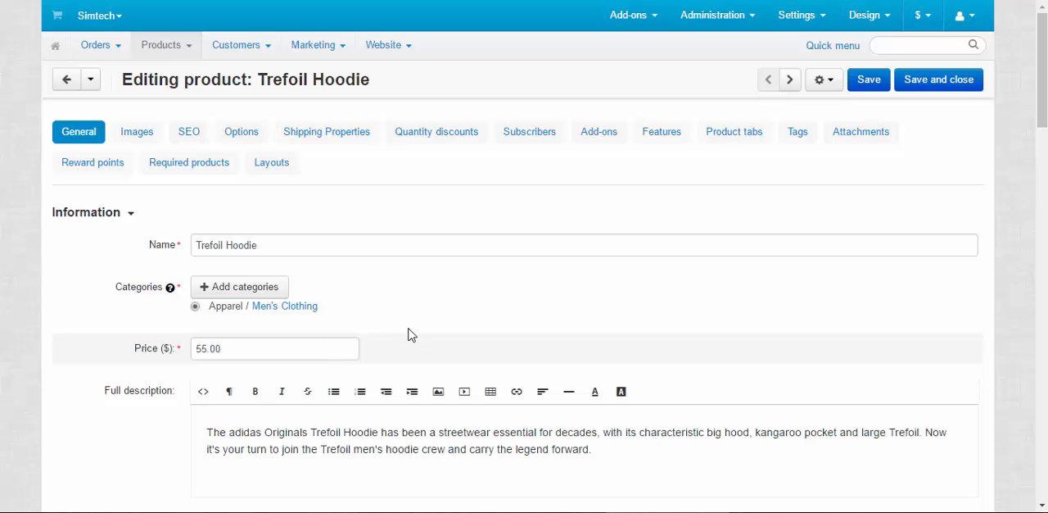
pyautogui.scroll(-3)
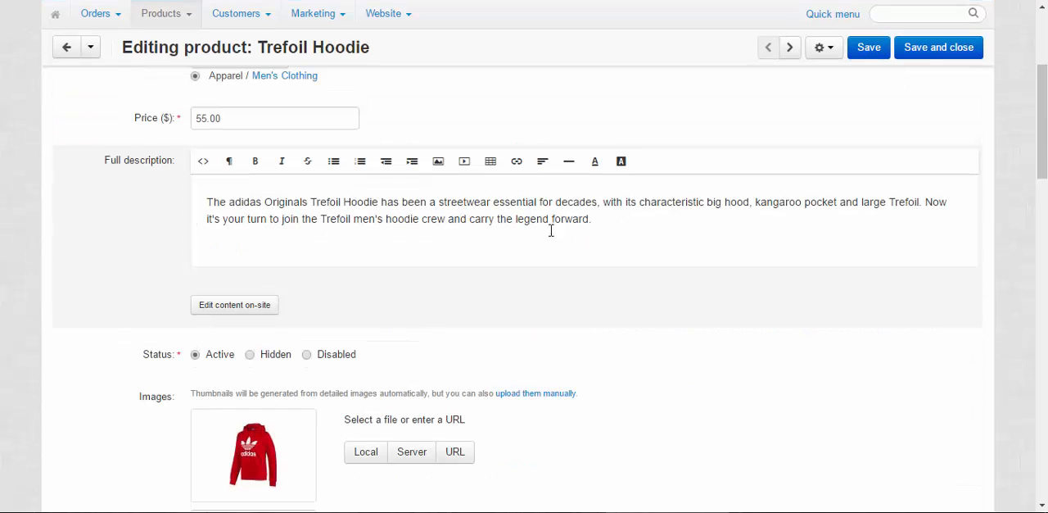
pyautogui.moveTo(234, 304)
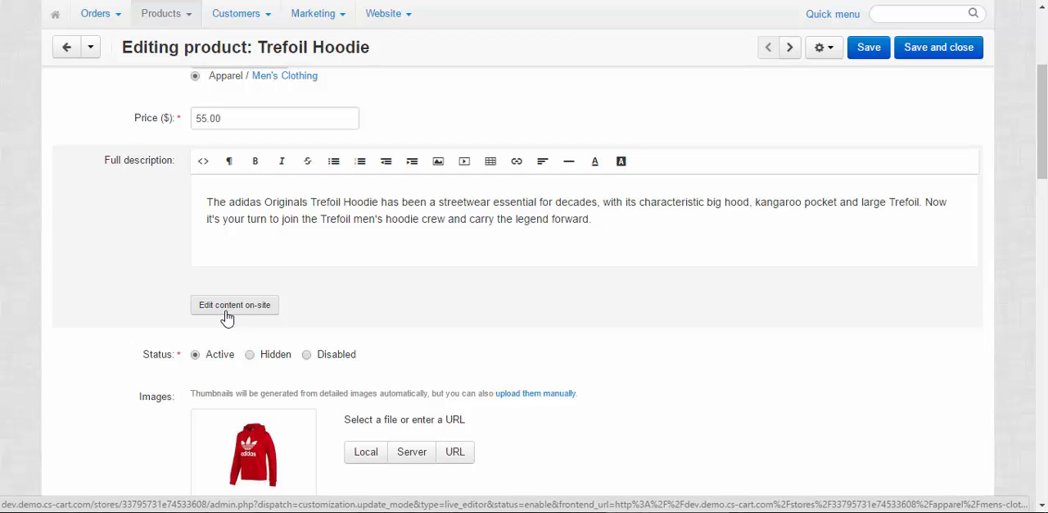
pyautogui.moveTo(217, 369)
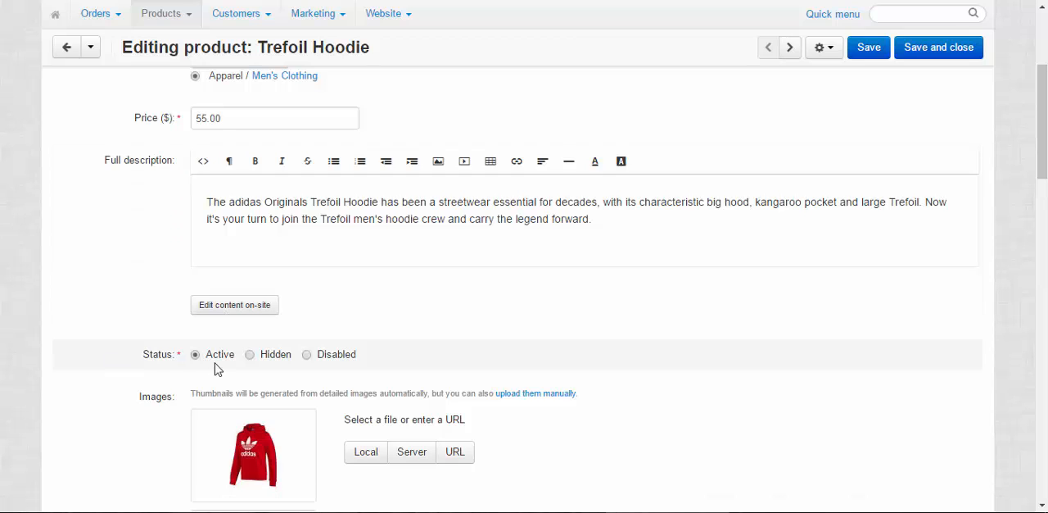
pyautogui.moveTo(636, 353)
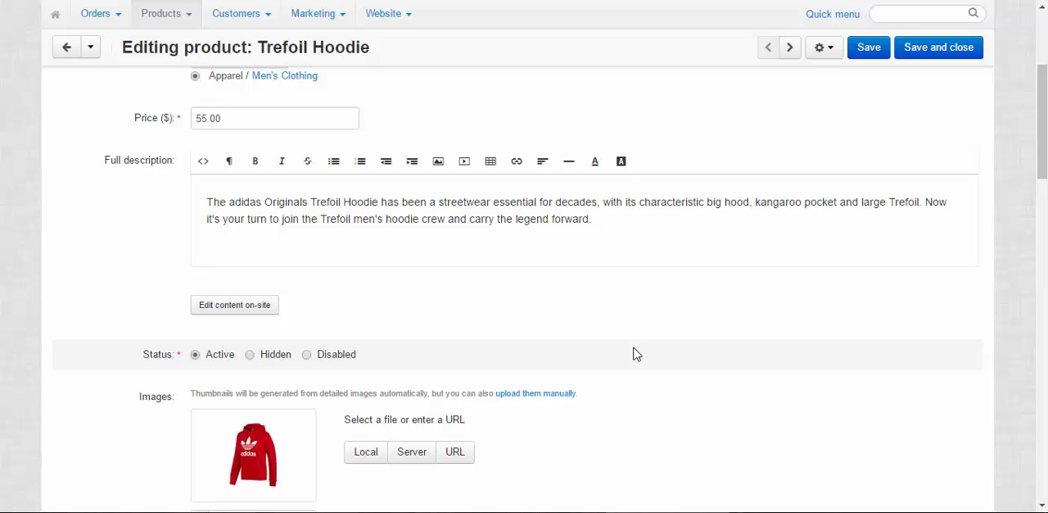
pyautogui.scroll(-3)
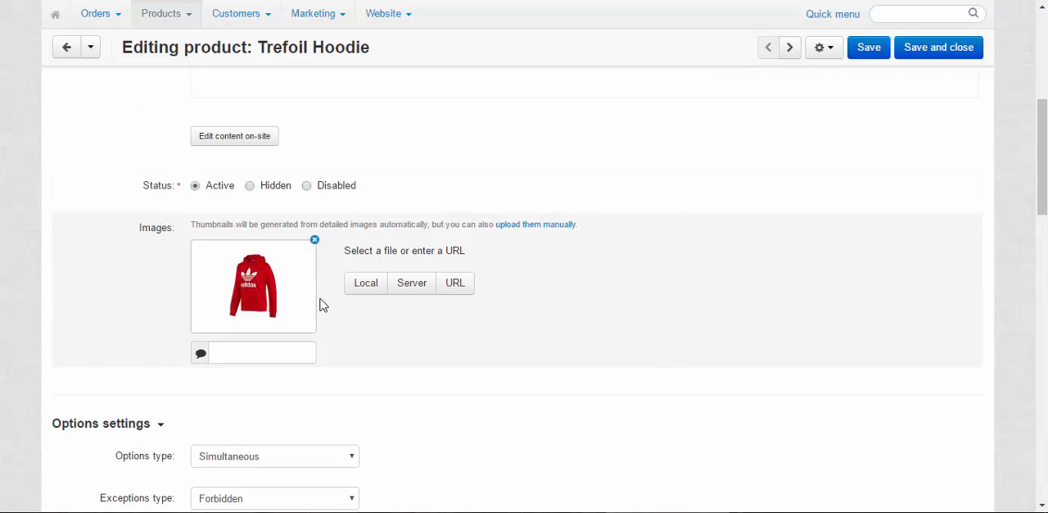
pyautogui.moveTo(248, 304)
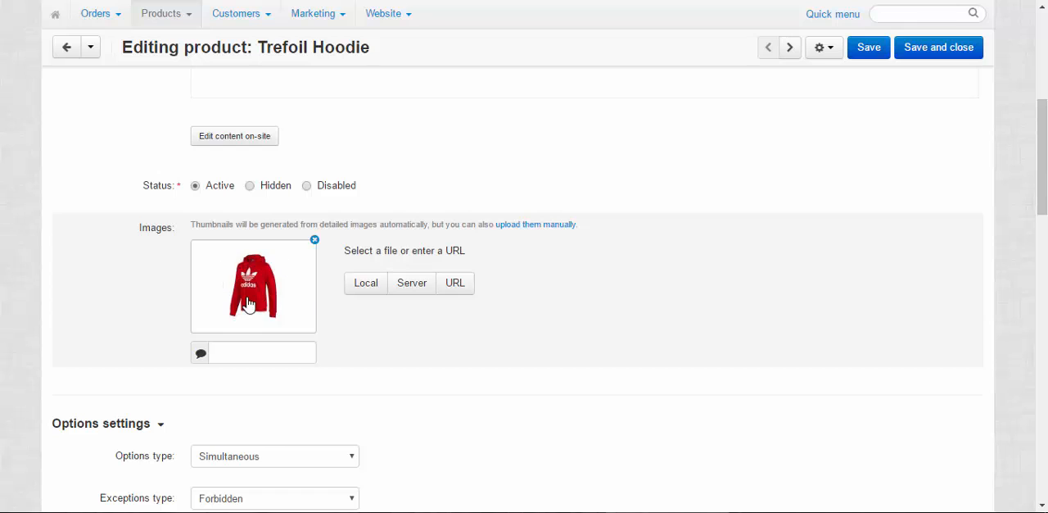
pyautogui.moveTo(374, 322)
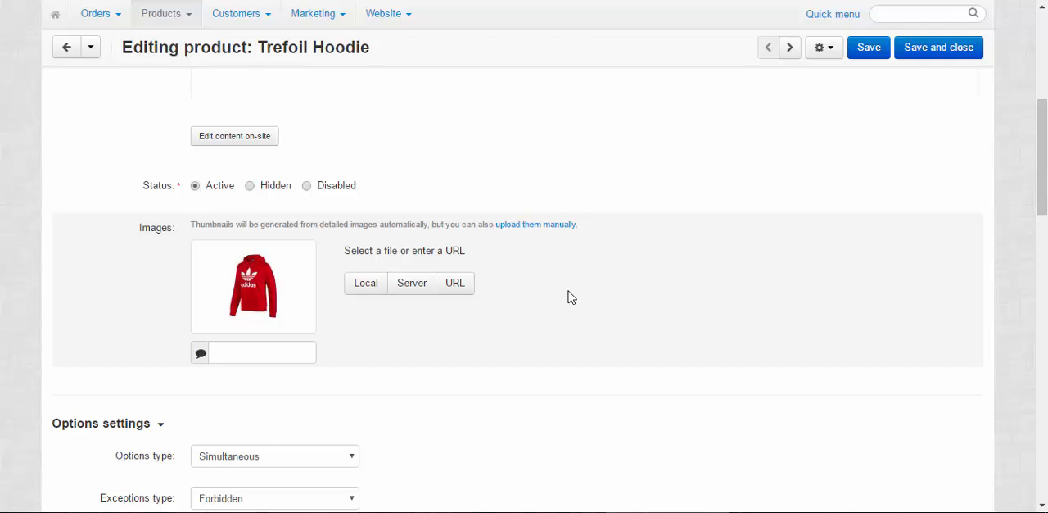
pyautogui.moveTo(589, 287)
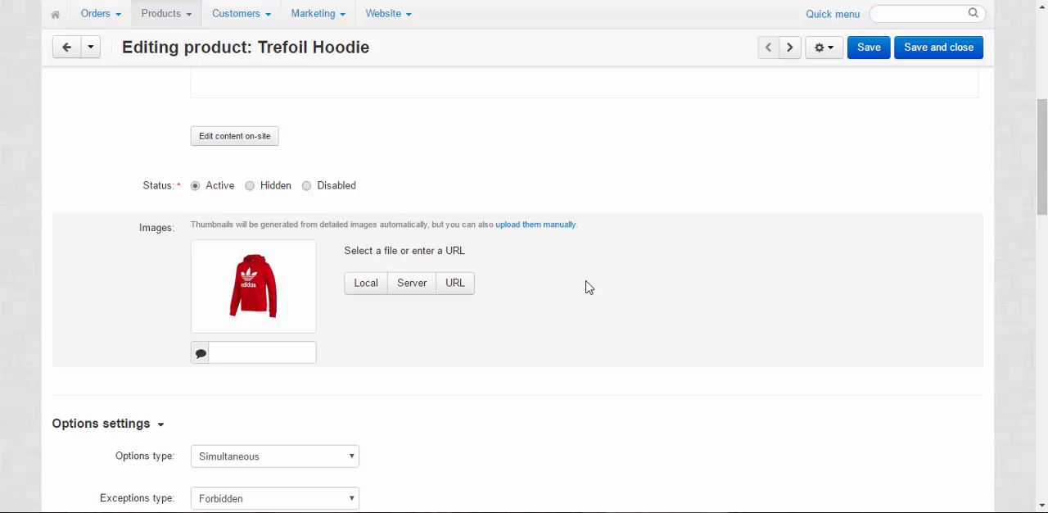
pyautogui.scroll(3)
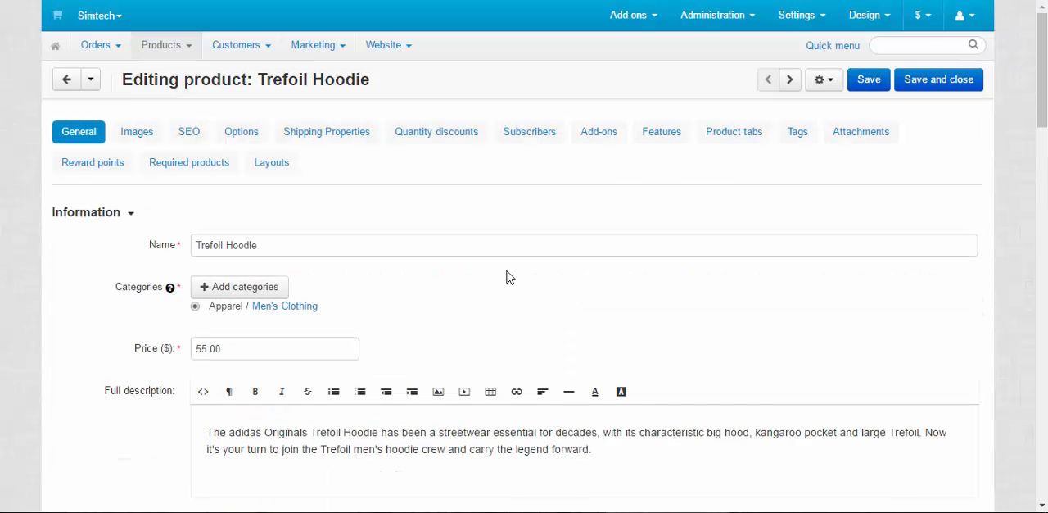
pyautogui.moveTo(137, 132)
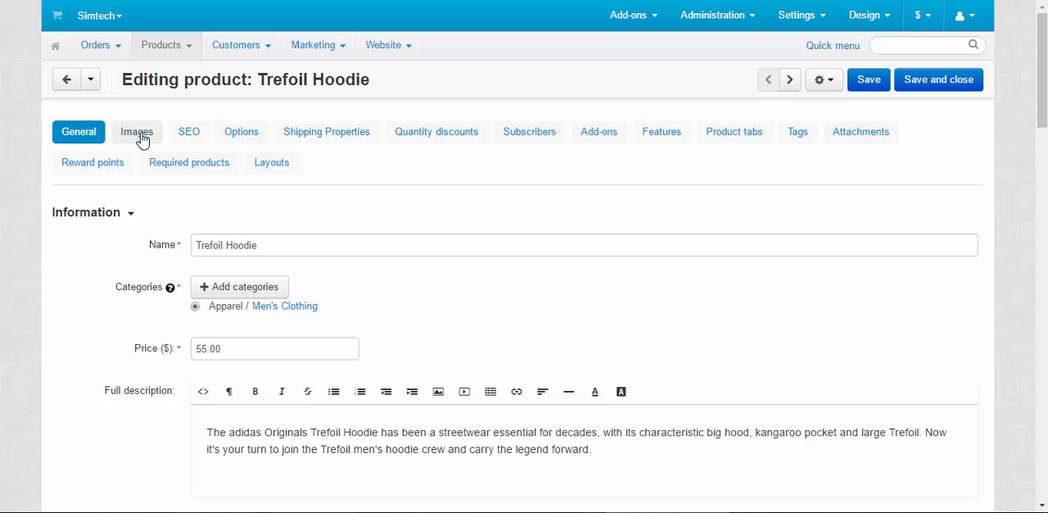
pyautogui.moveTo(271, 162)
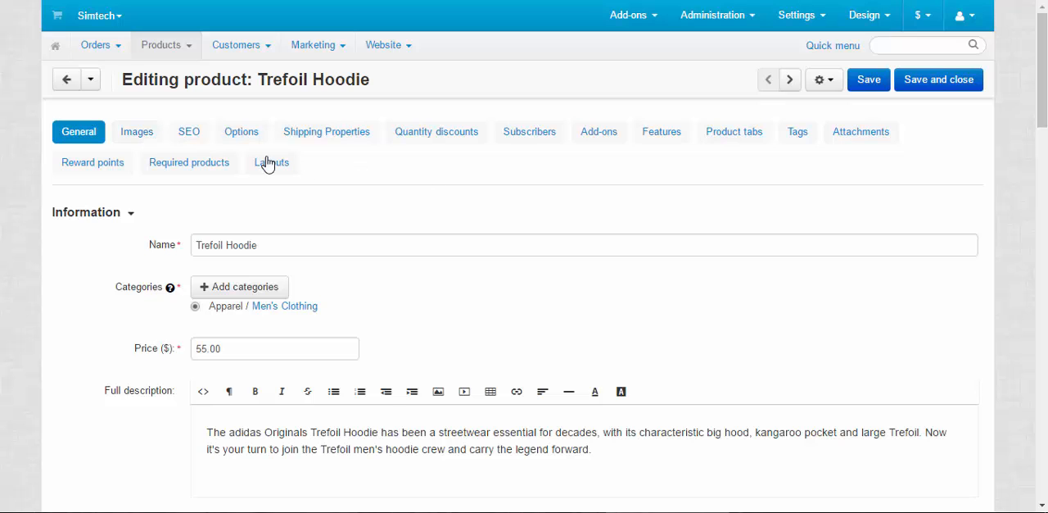
pyautogui.moveTo(505, 208)
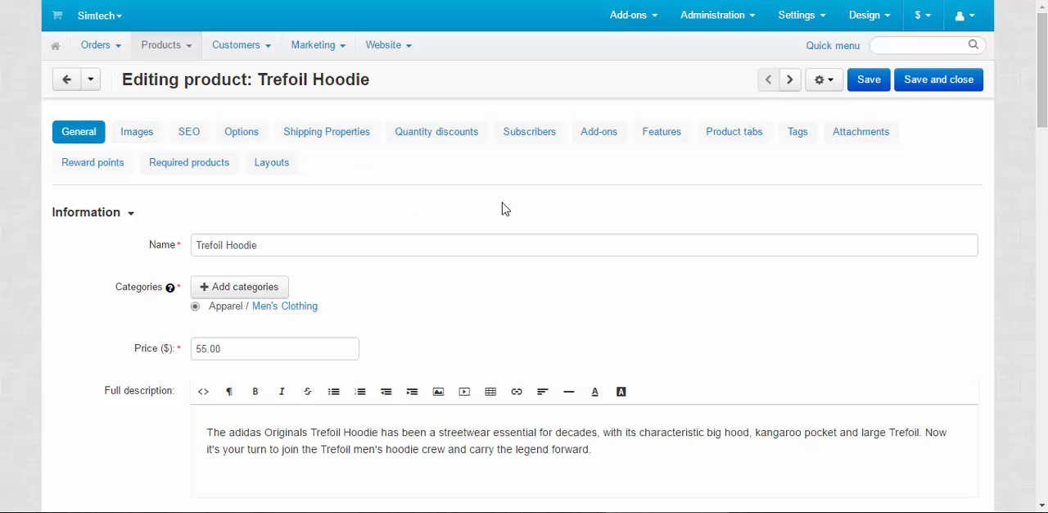
pyautogui.scroll(-3)
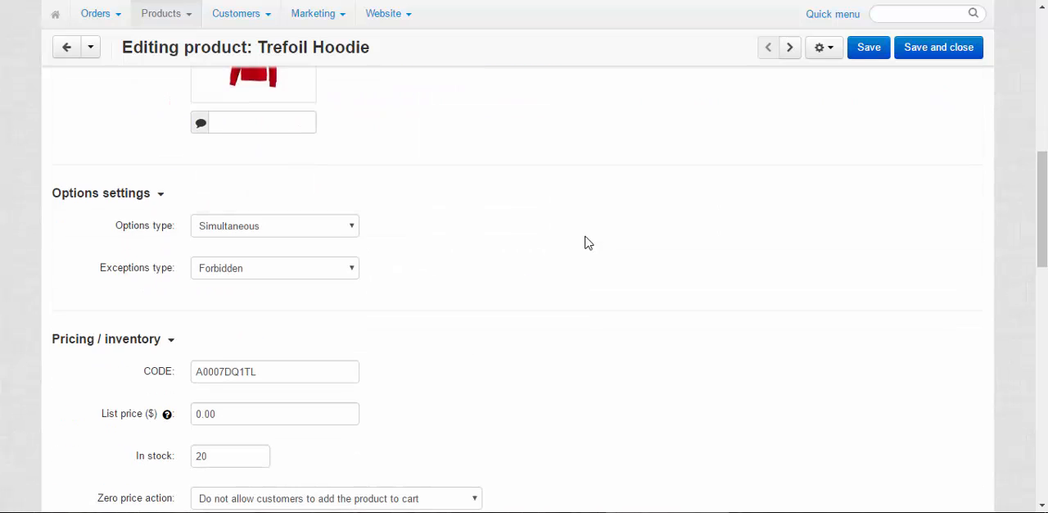
pyautogui.scroll(3)
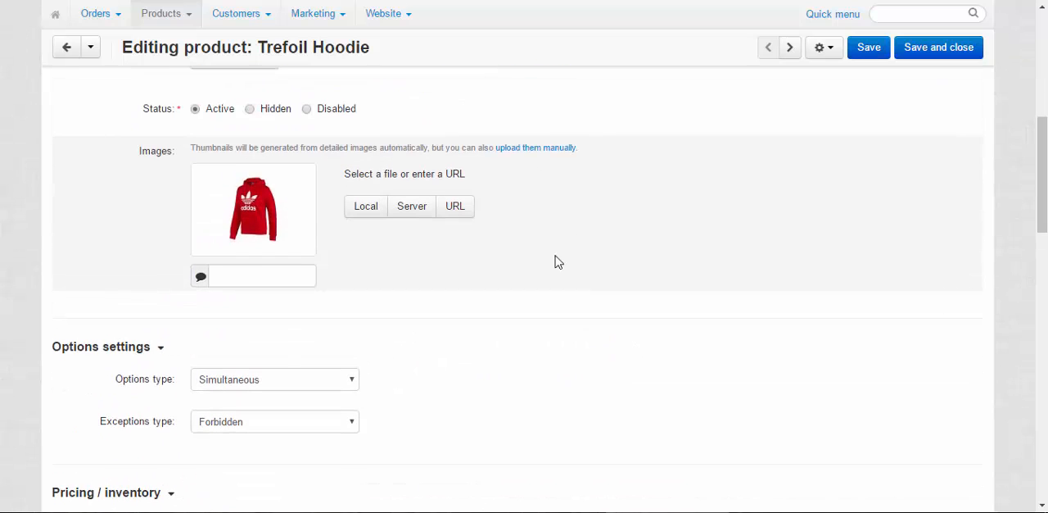
# Enter 'Trefoil Hoodie' as the product image's alternative text
pyautogui.click(262, 276)
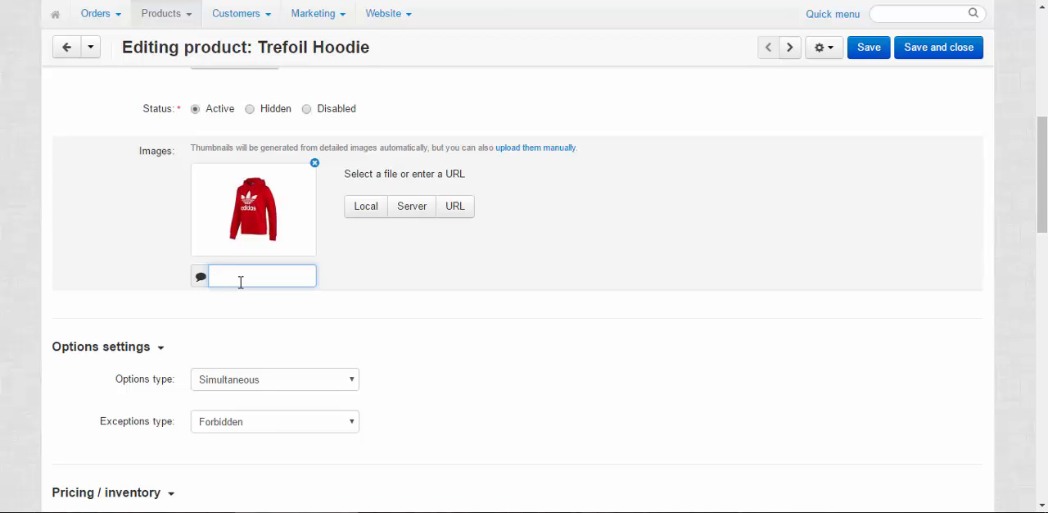
pyautogui.write('Trefoil Ho')
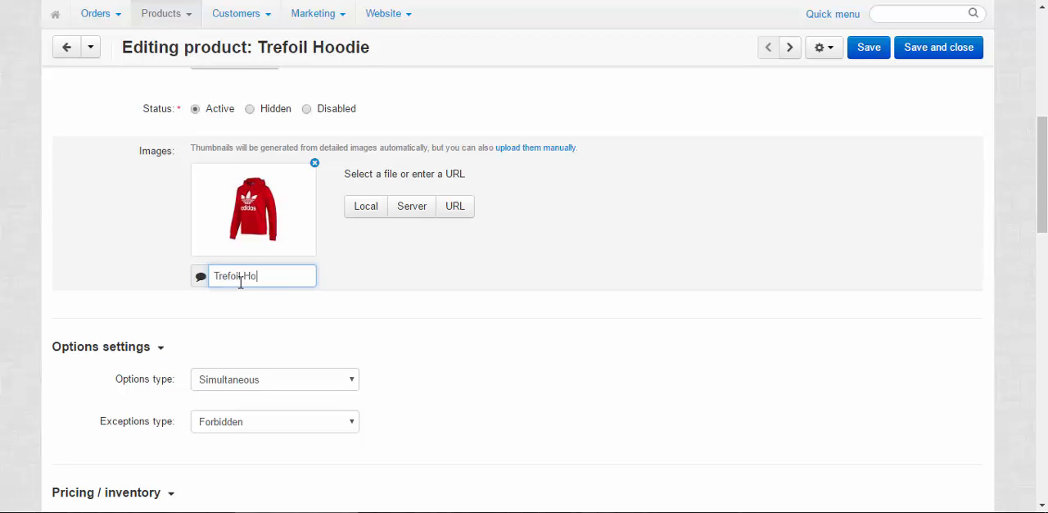
pyautogui.write('odie')
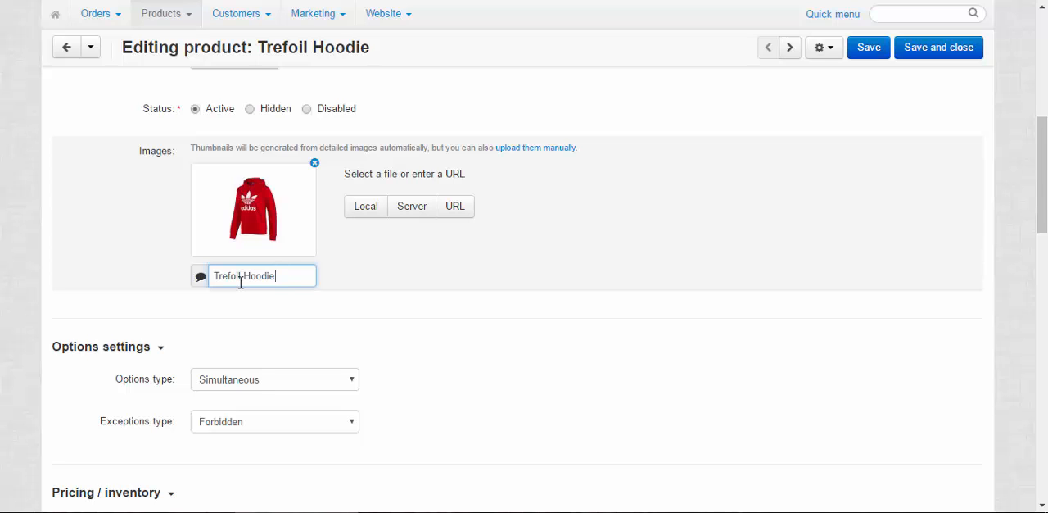
pyautogui.scroll(-3)
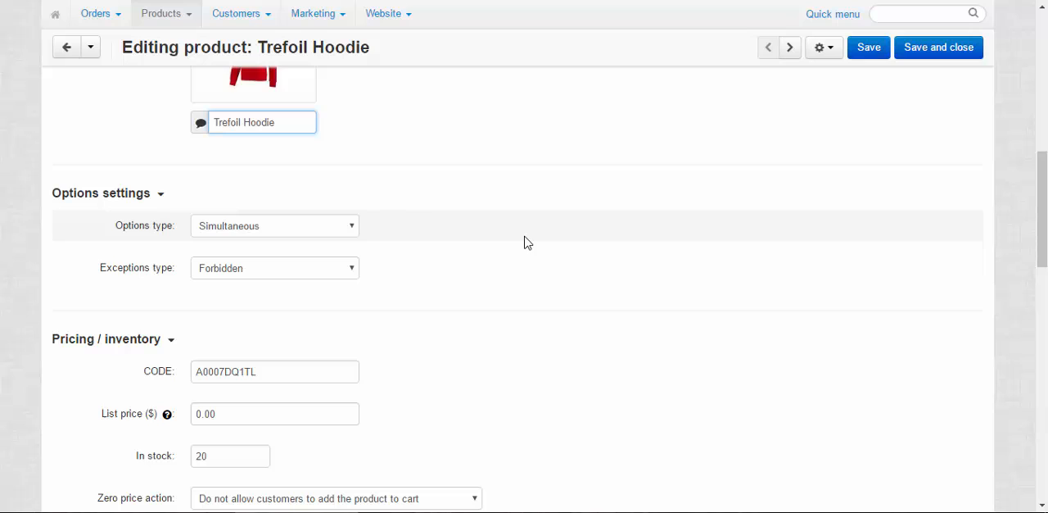
pyautogui.moveTo(155, 230)
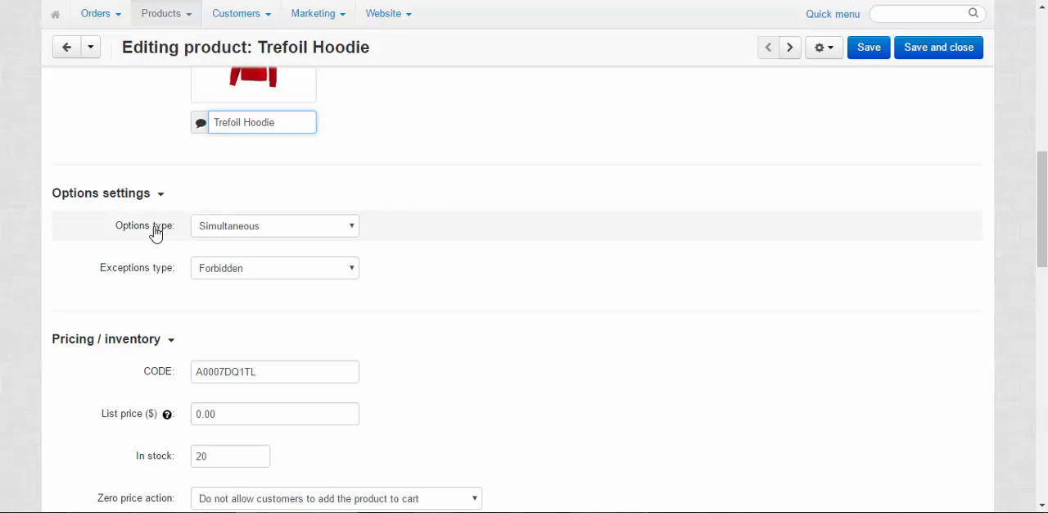
pyautogui.moveTo(257, 233)
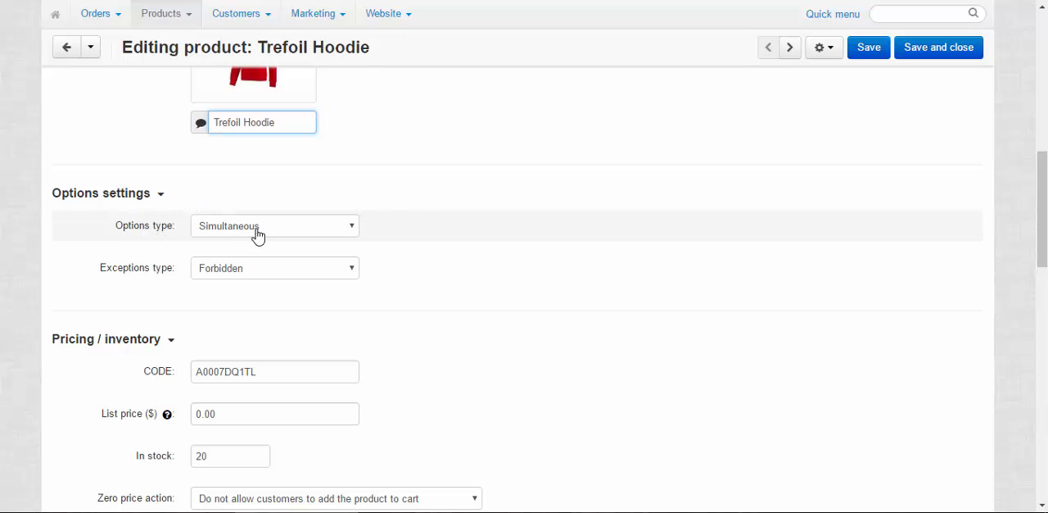
pyautogui.click(275, 225)
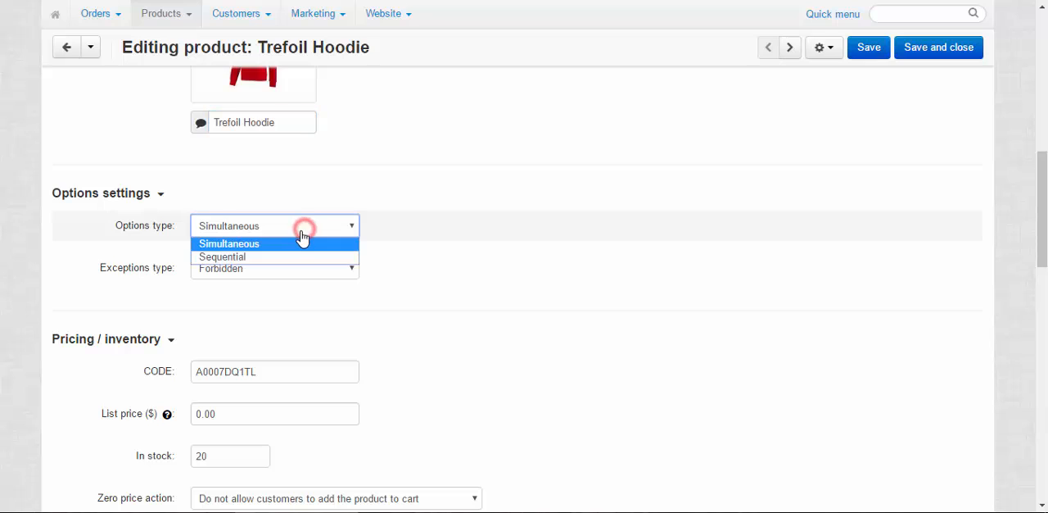
pyautogui.click(229, 244)
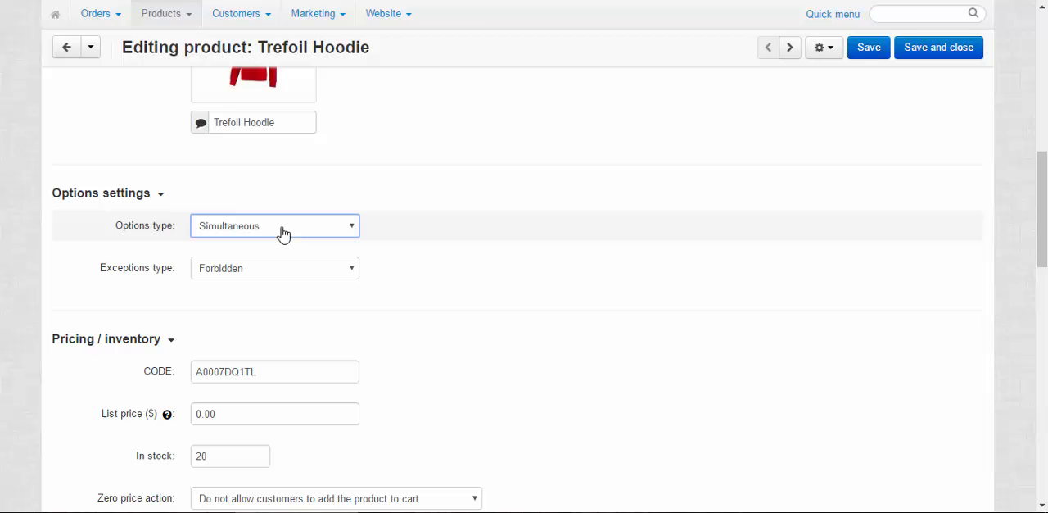
pyautogui.moveTo(435, 204)
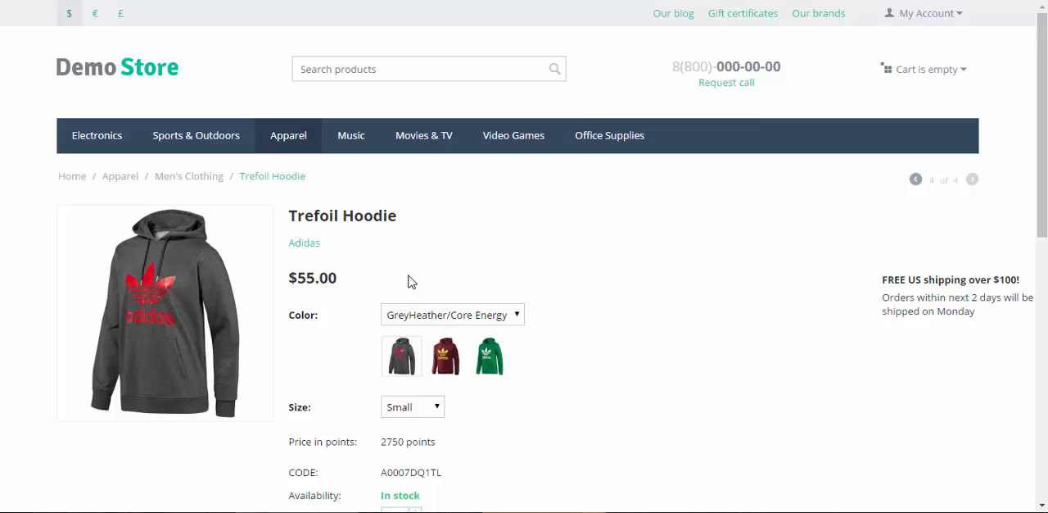
# On the hoodie storefront page, choose Fairway/White colour and compare the Size choices
pyautogui.scroll(-3)
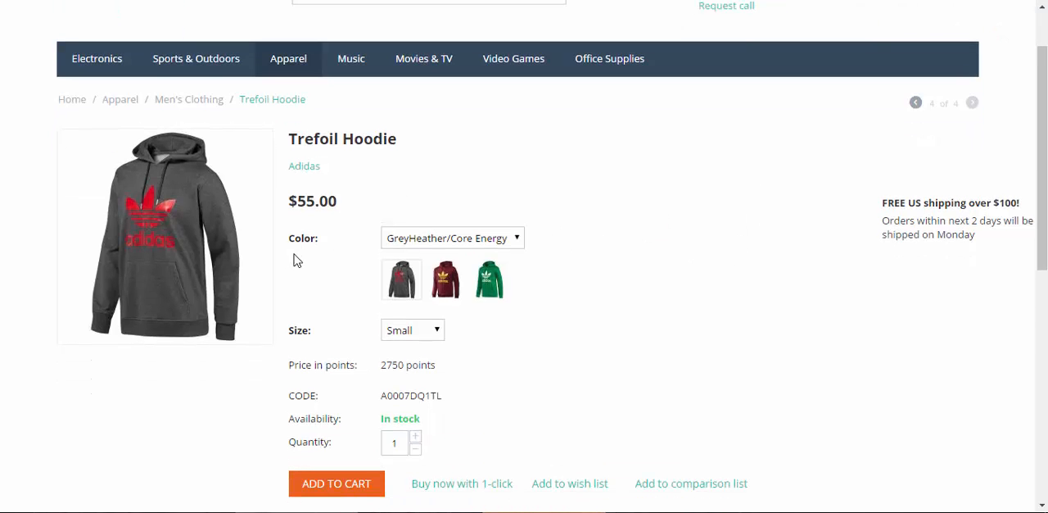
pyautogui.click(452, 237)
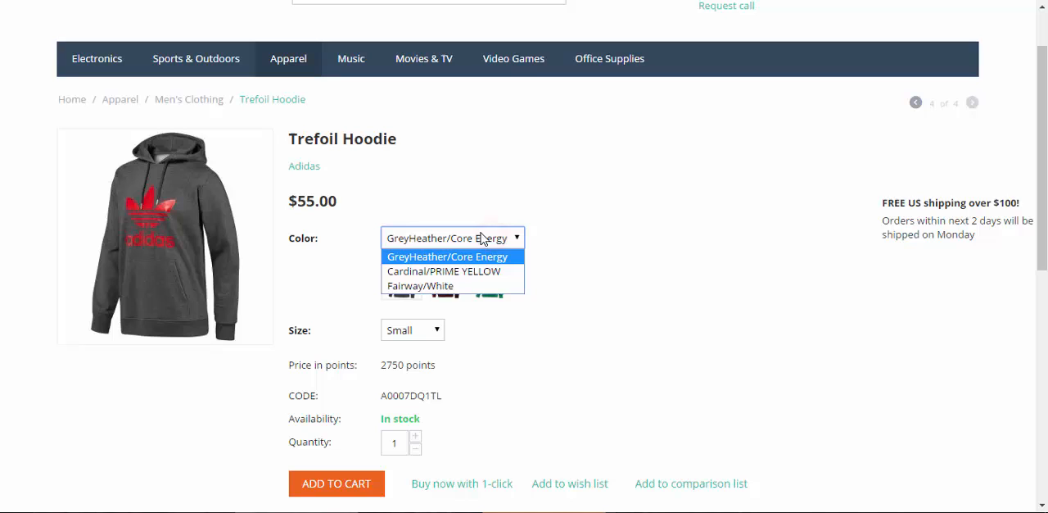
pyautogui.moveTo(491, 242)
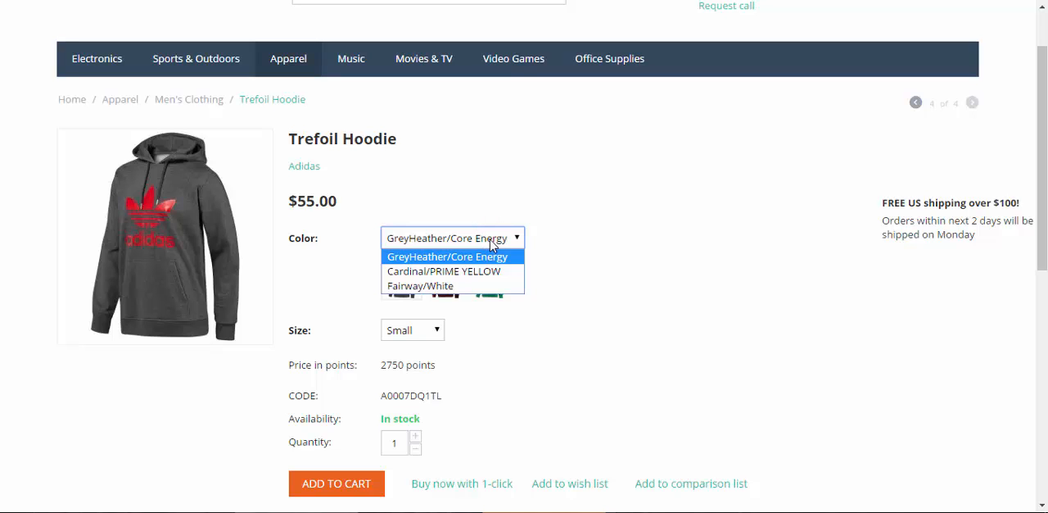
pyautogui.click(420, 285)
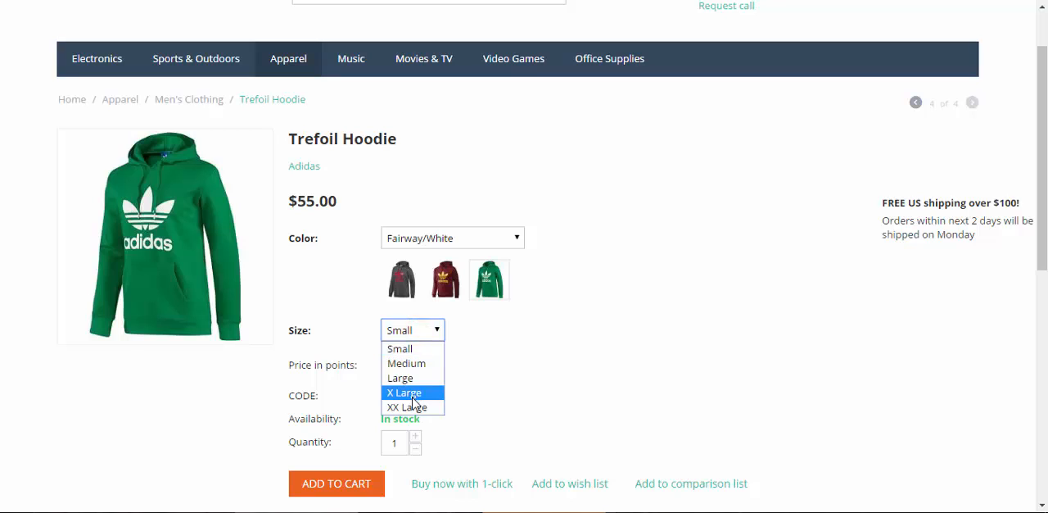
pyautogui.click(399, 378)
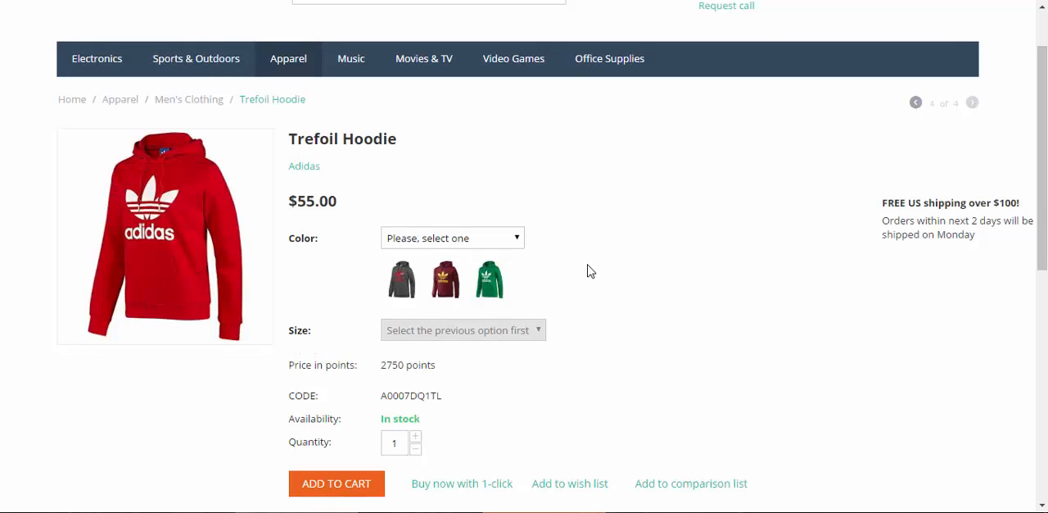
pyautogui.moveTo(501, 242)
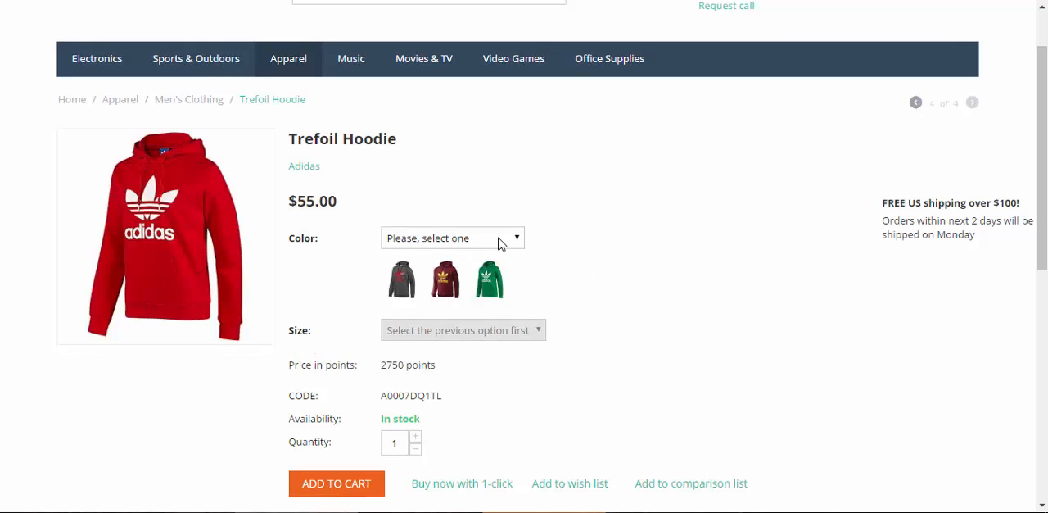
pyautogui.click(452, 237)
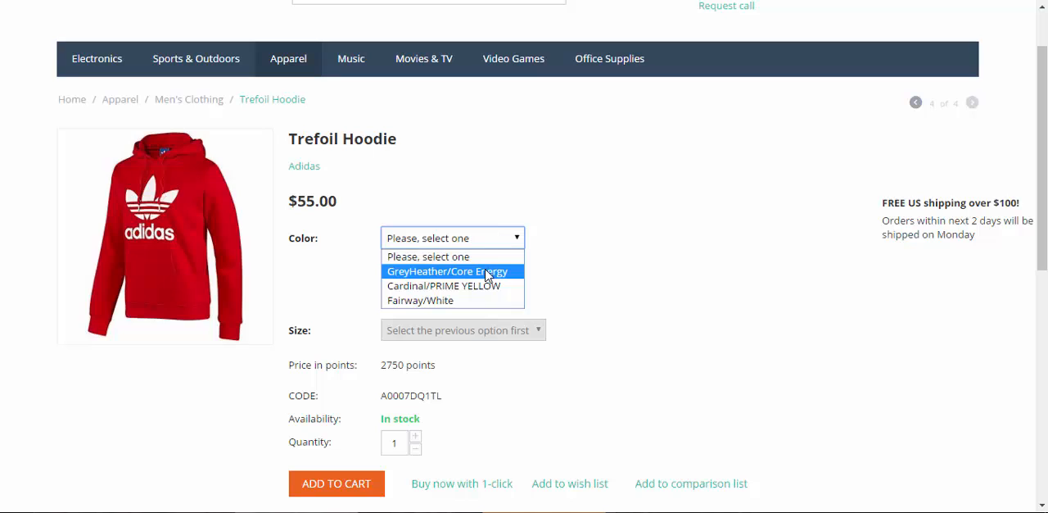
pyautogui.click(420, 300)
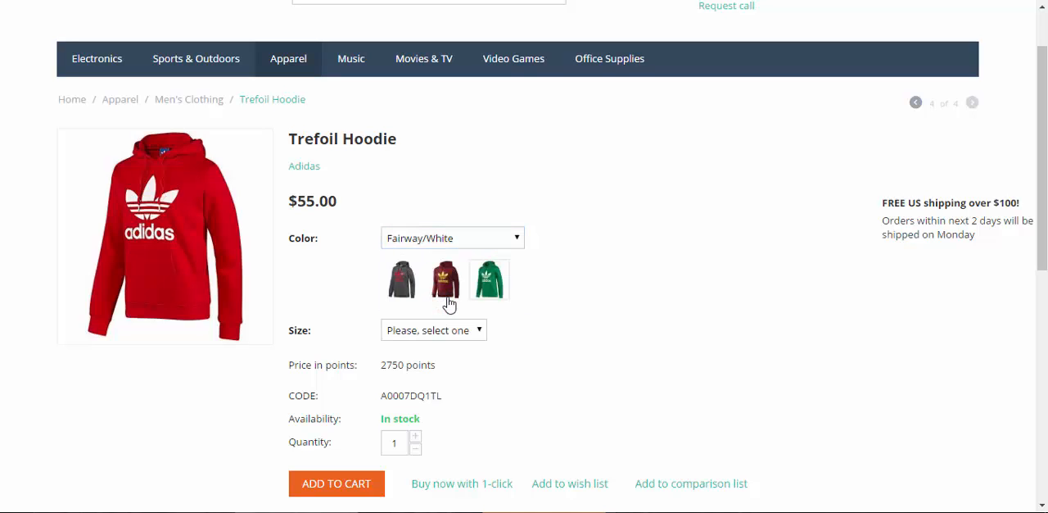
pyautogui.moveTo(471, 336)
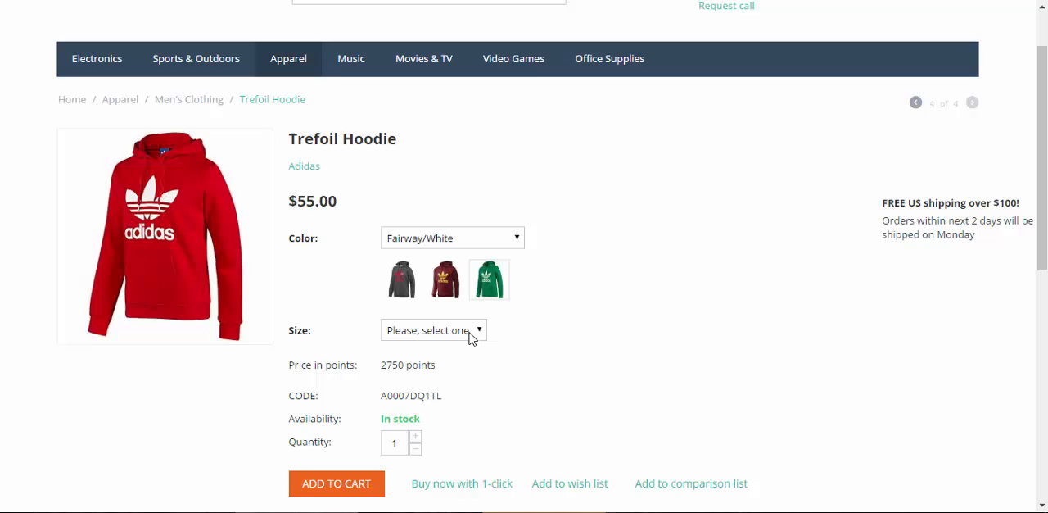
pyautogui.click(433, 329)
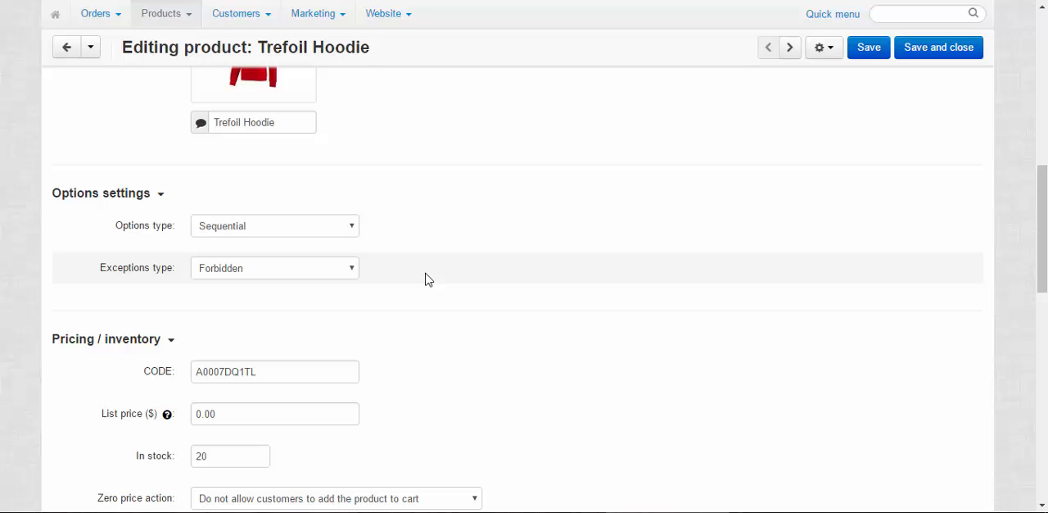
pyautogui.moveTo(388, 272)
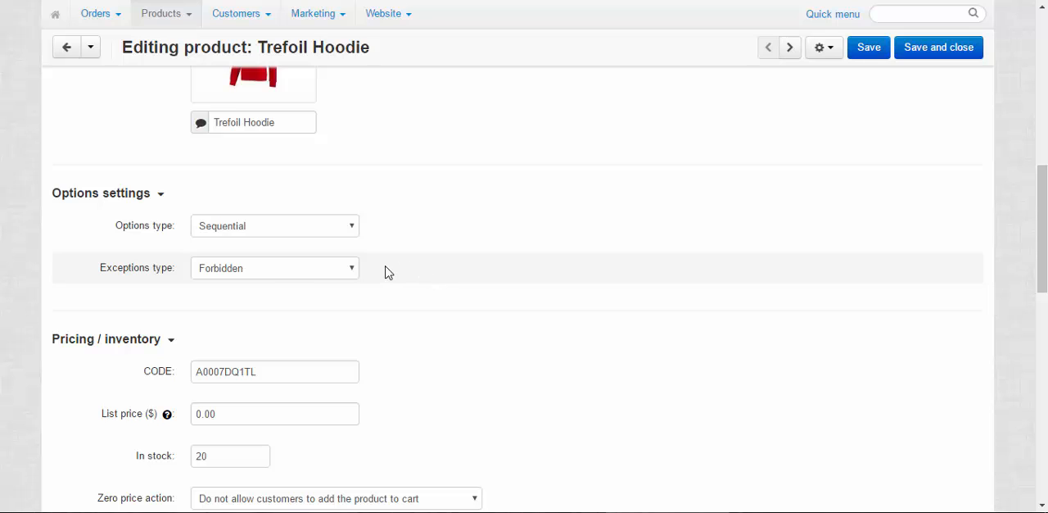
pyautogui.click(275, 267)
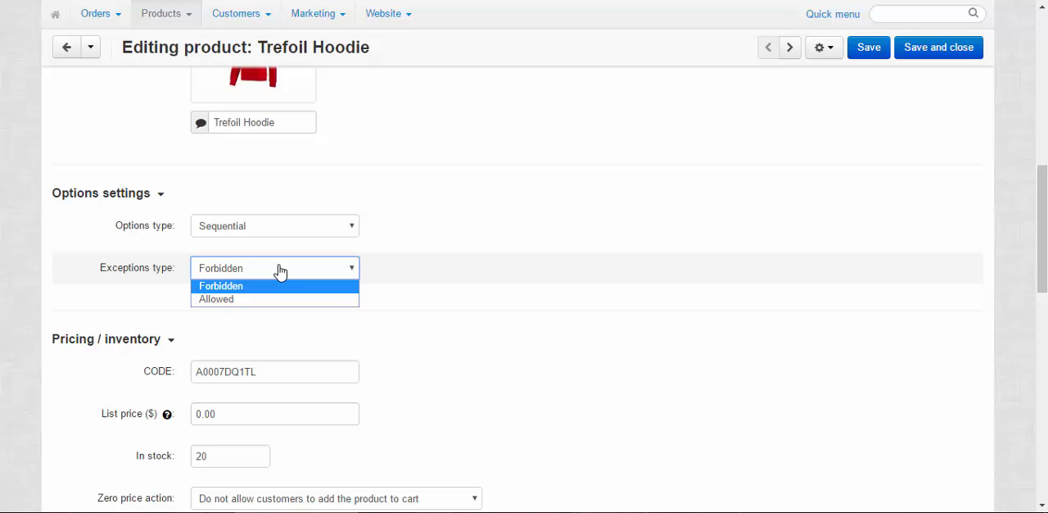
pyautogui.click(216, 298)
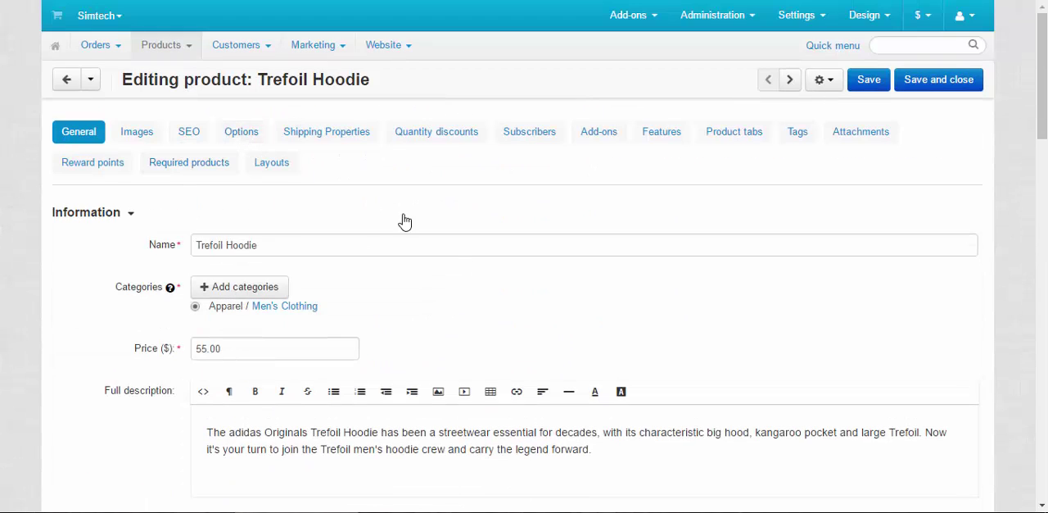
pyautogui.scroll(-3)
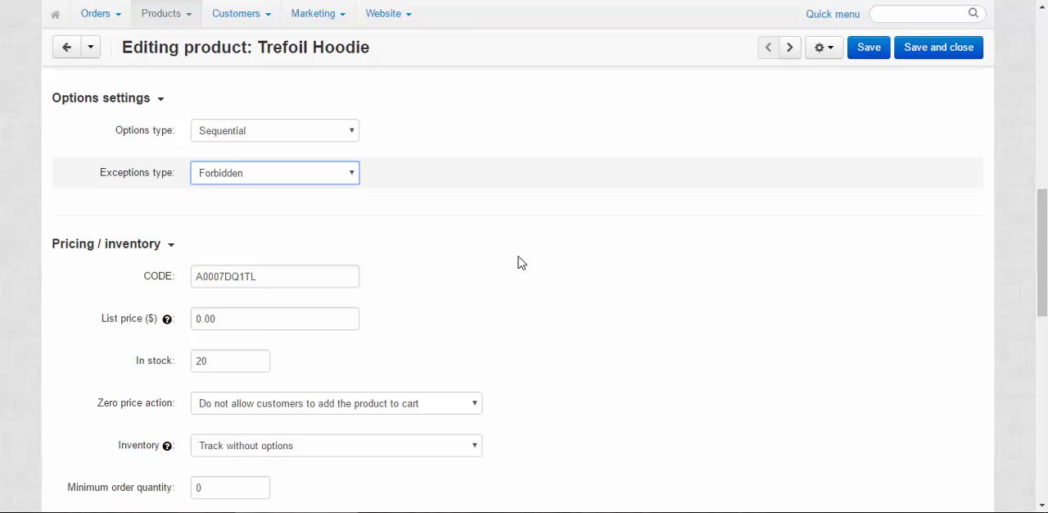
pyautogui.scroll(-3)
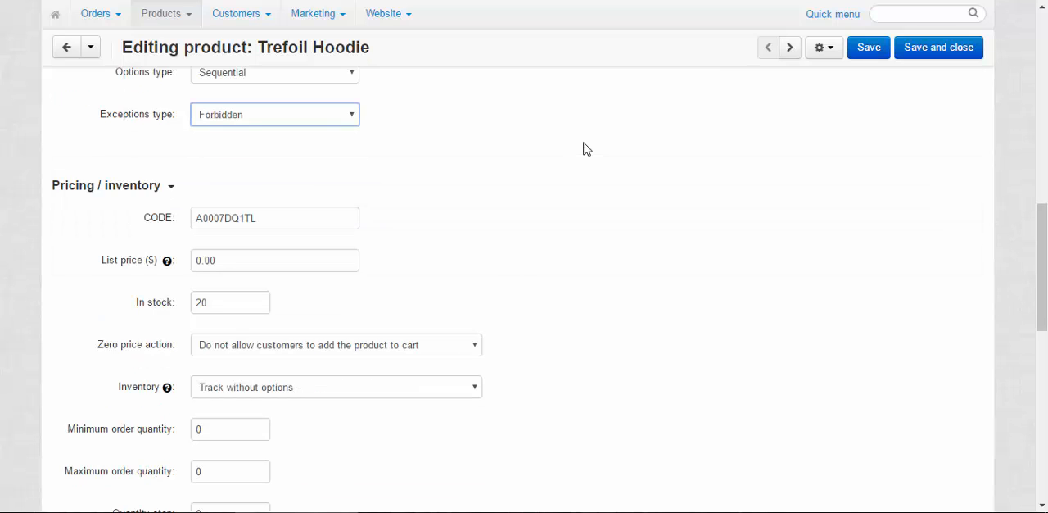
pyautogui.scroll(3)
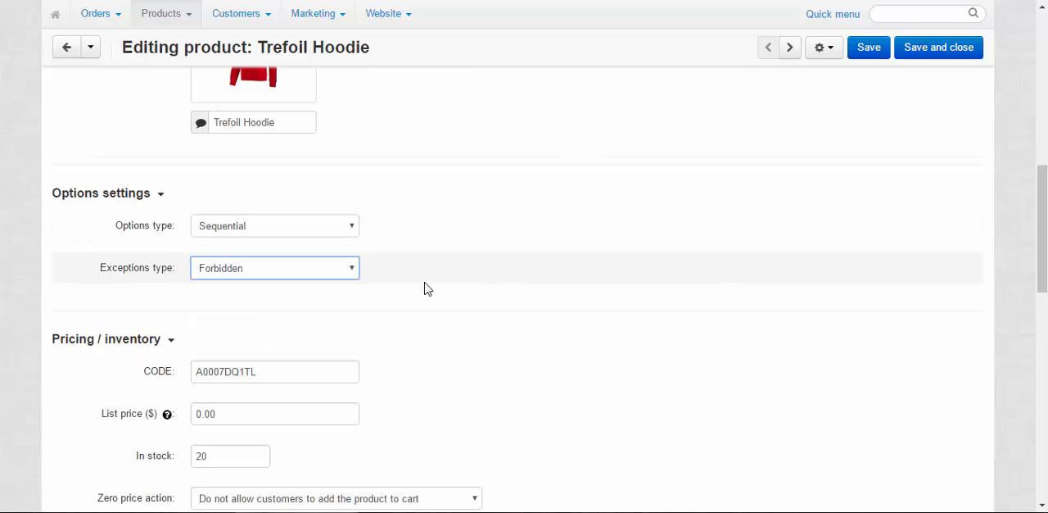
pyautogui.scroll(-3)
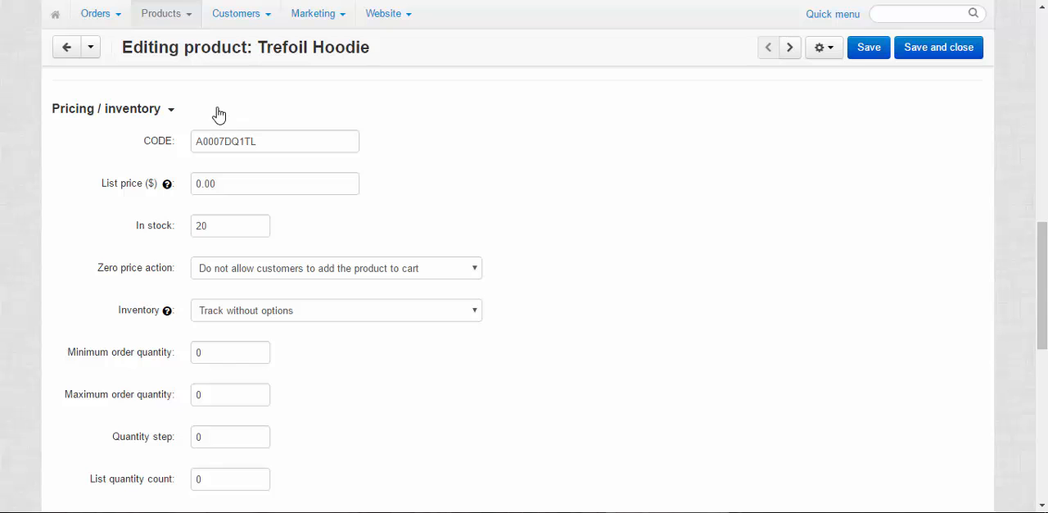
pyautogui.click(274, 141)
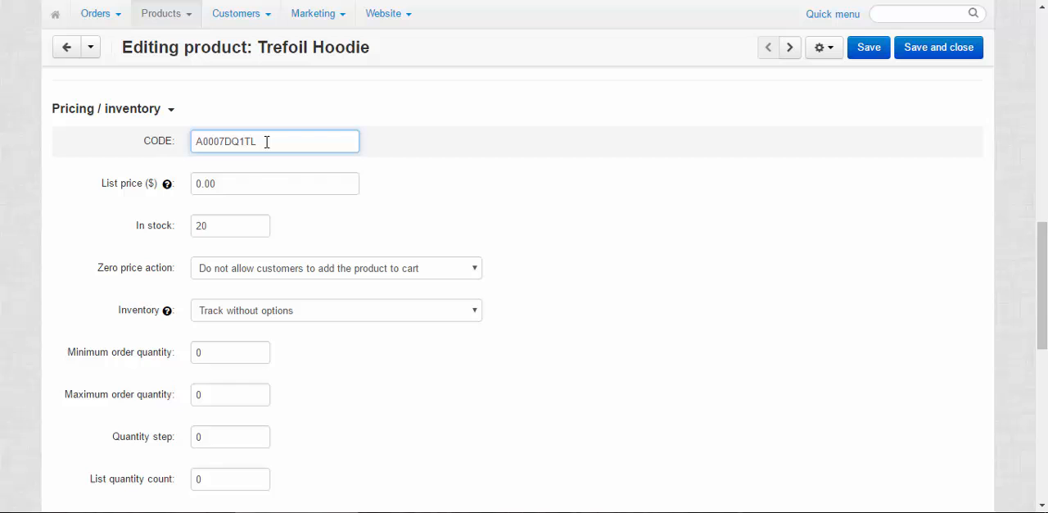
pyautogui.click(274, 183)
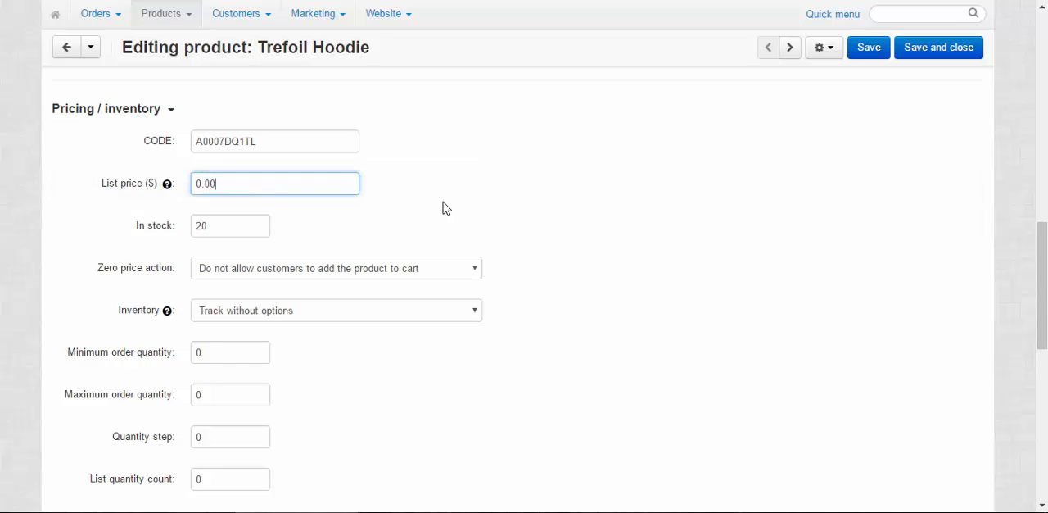
pyautogui.click(230, 225)
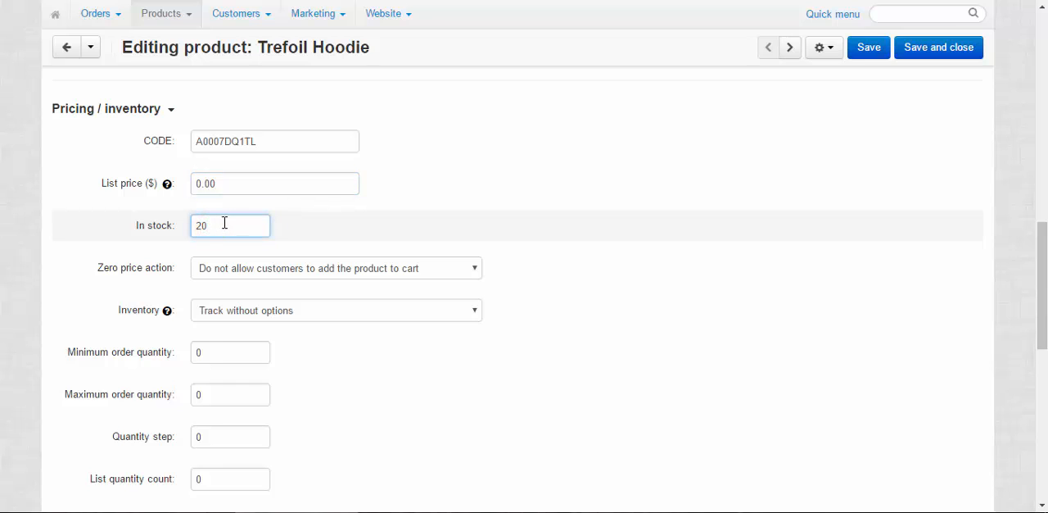
pyautogui.moveTo(288, 274)
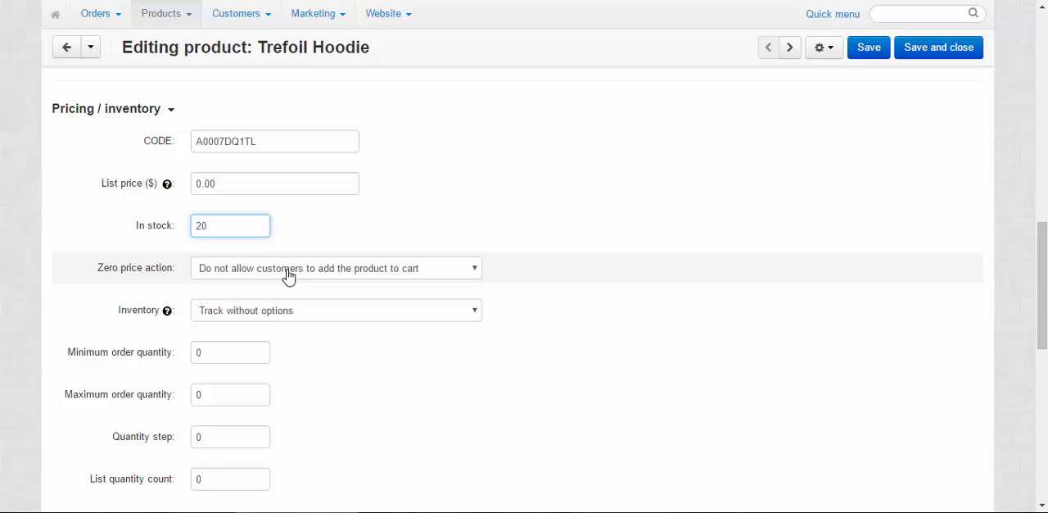
pyautogui.click(336, 268)
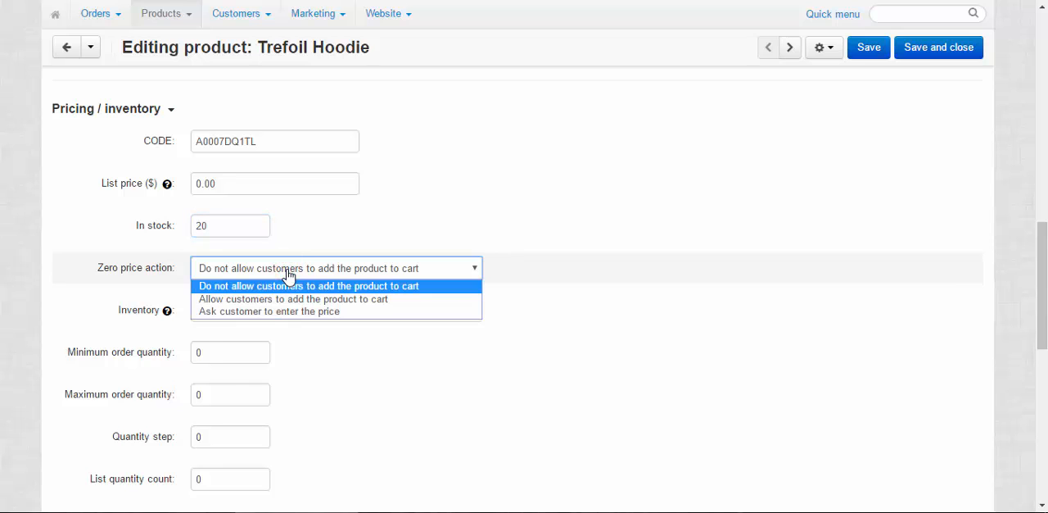
pyautogui.moveTo(292, 298)
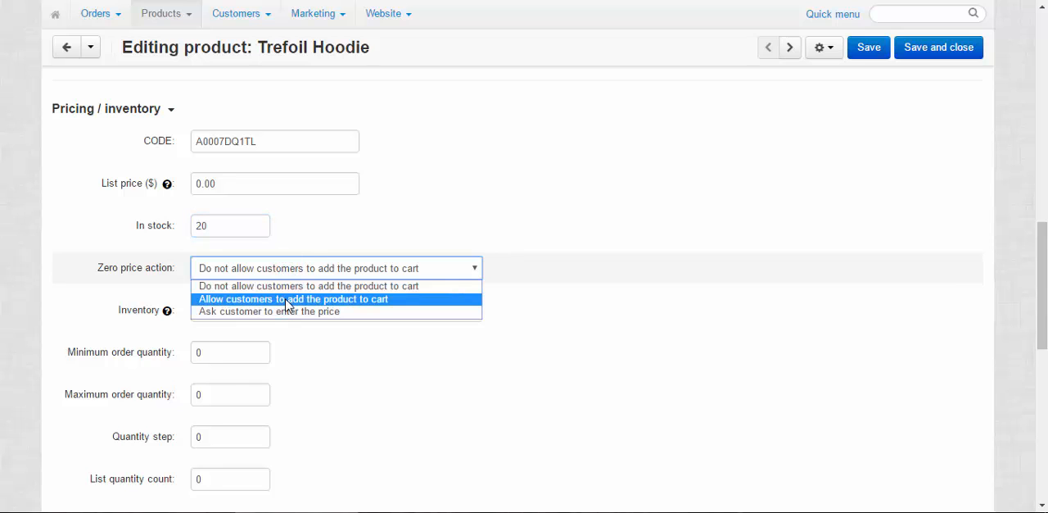
pyautogui.moveTo(278, 312)
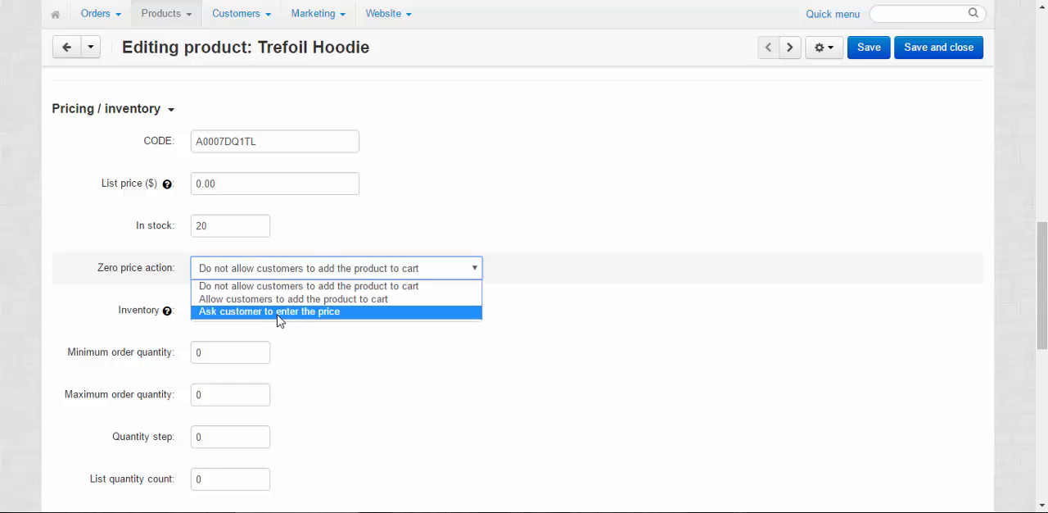
pyautogui.click(307, 285)
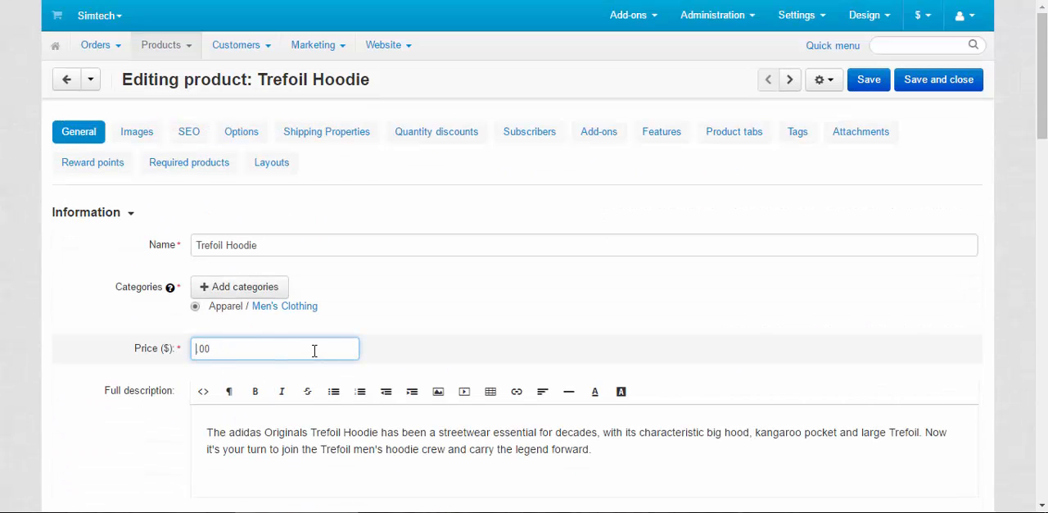
# Scroll down to the hoodie's Pricing / inventory section
pyautogui.scroll(-3)
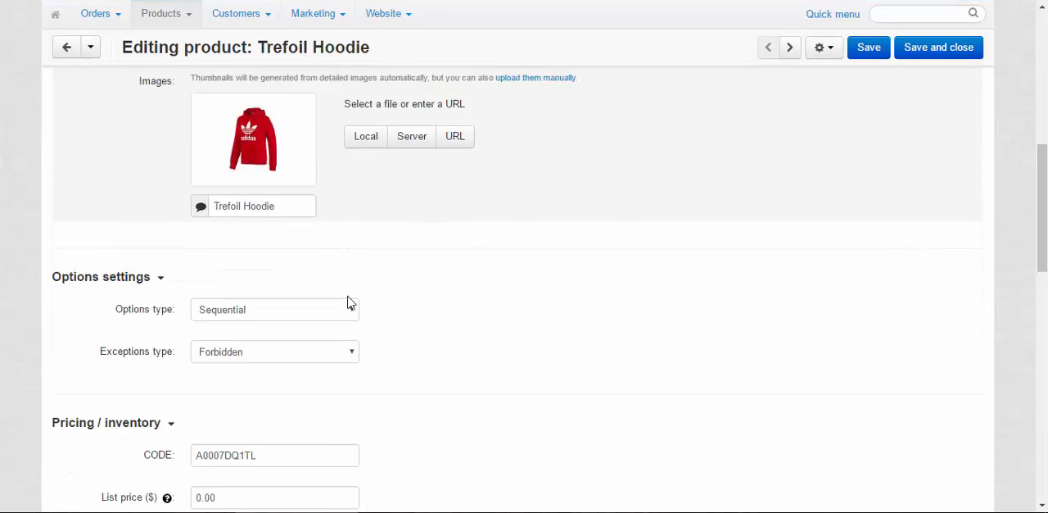
pyautogui.scroll(-3)
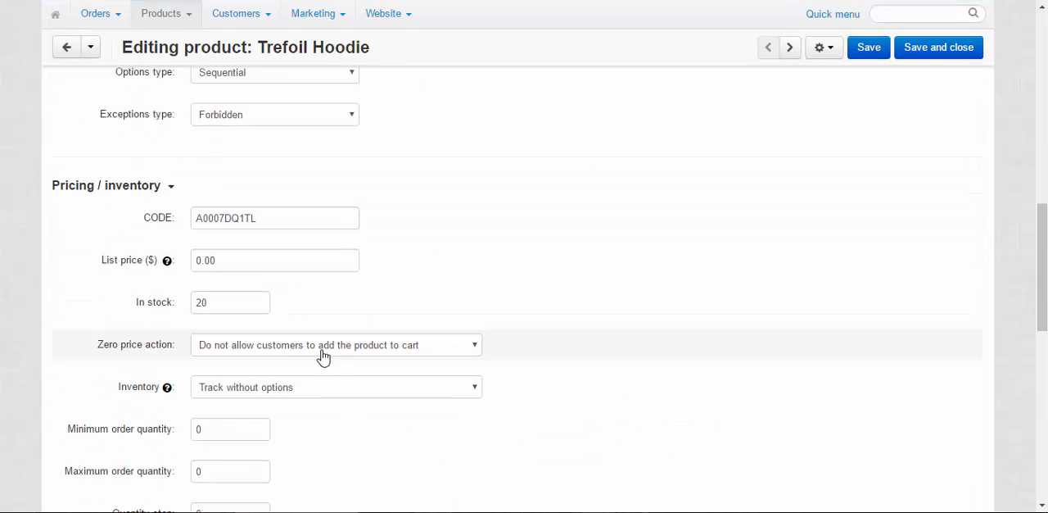
pyautogui.moveTo(473, 173)
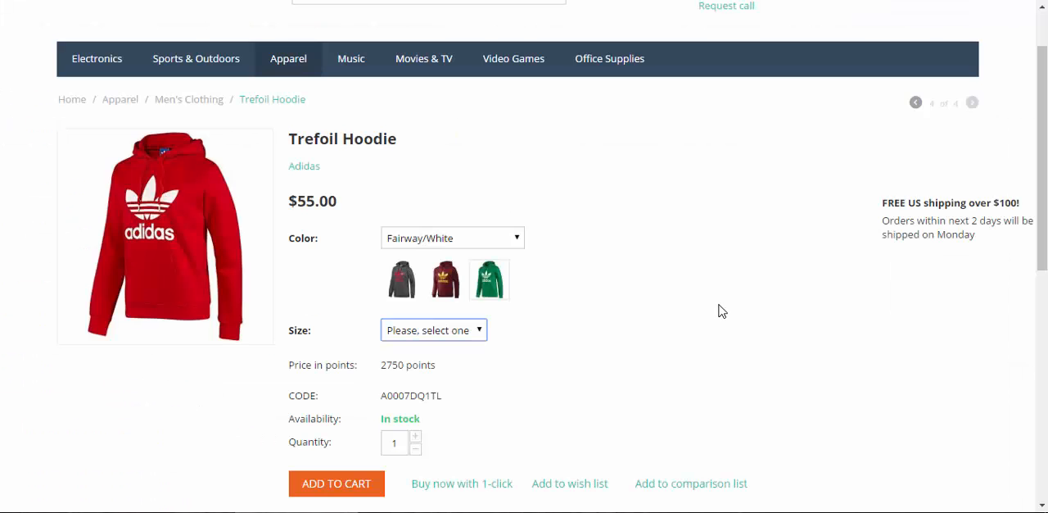
pyautogui.moveTo(683, 266)
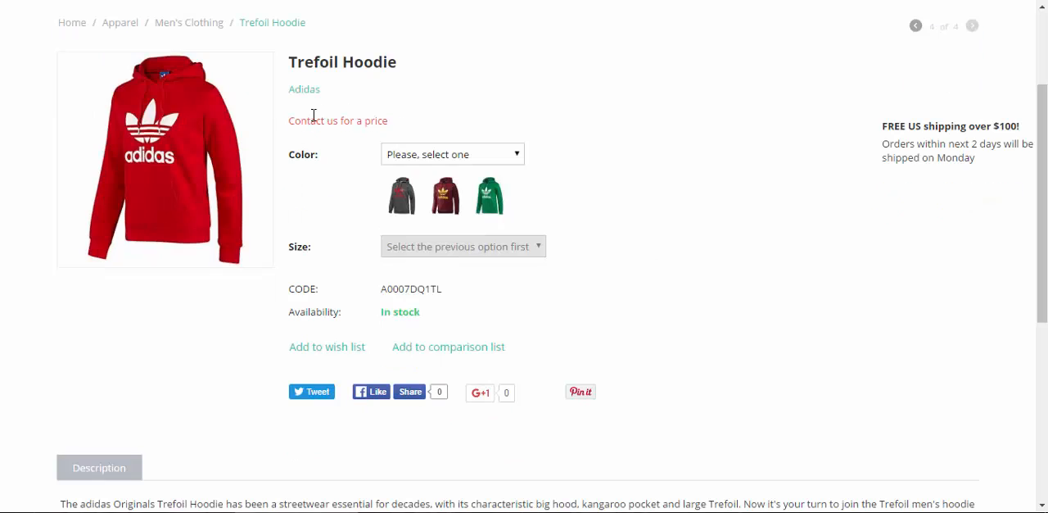
pyautogui.moveTo(585, 212)
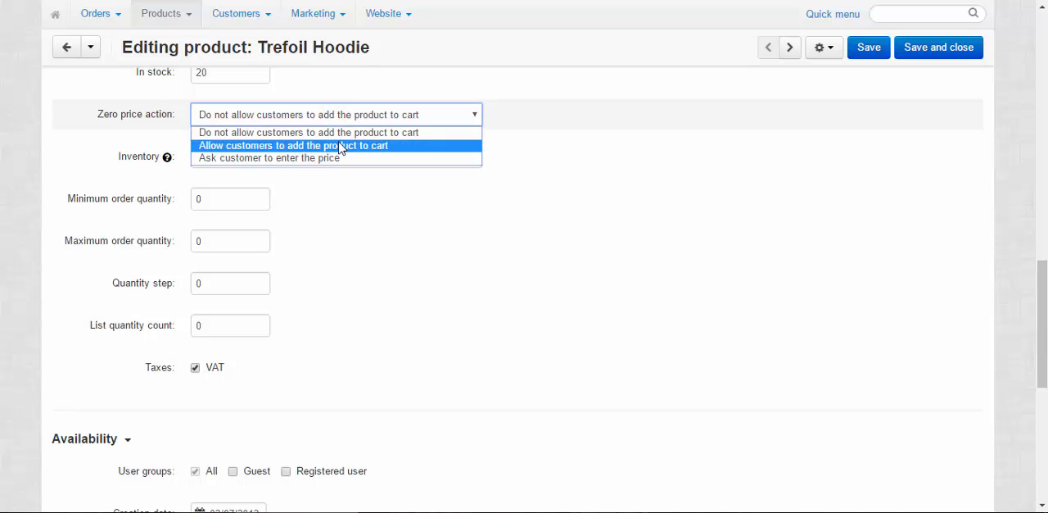
pyautogui.moveTo(327, 157)
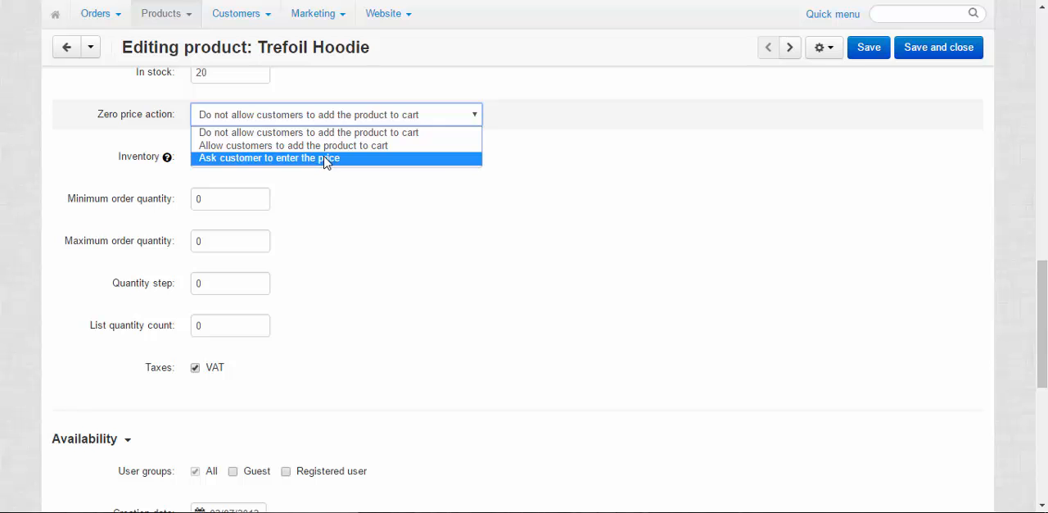
# Save Zero price action as 'Ask customer to enter the price', then enter 30 on the storefront
pyautogui.click(269, 157)
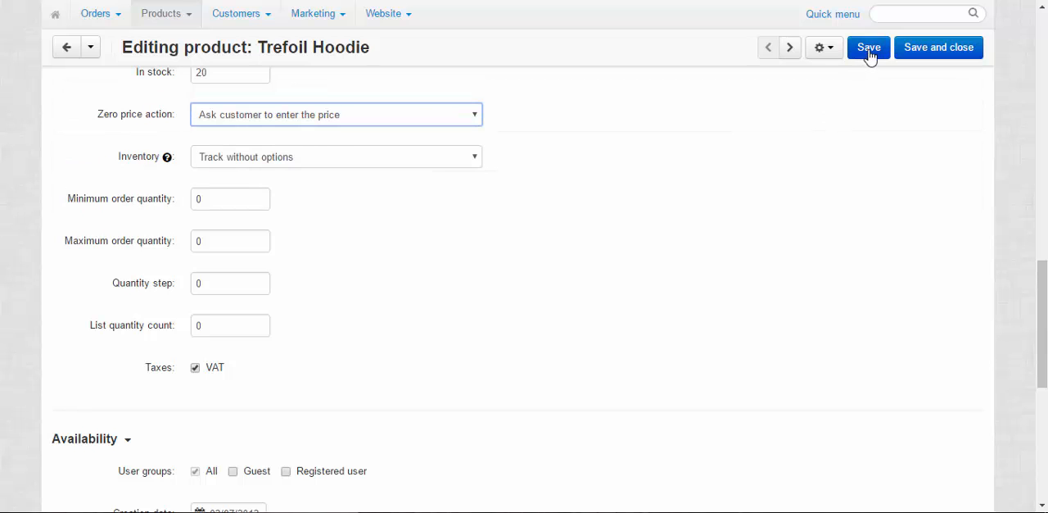
pyautogui.click(868, 46)
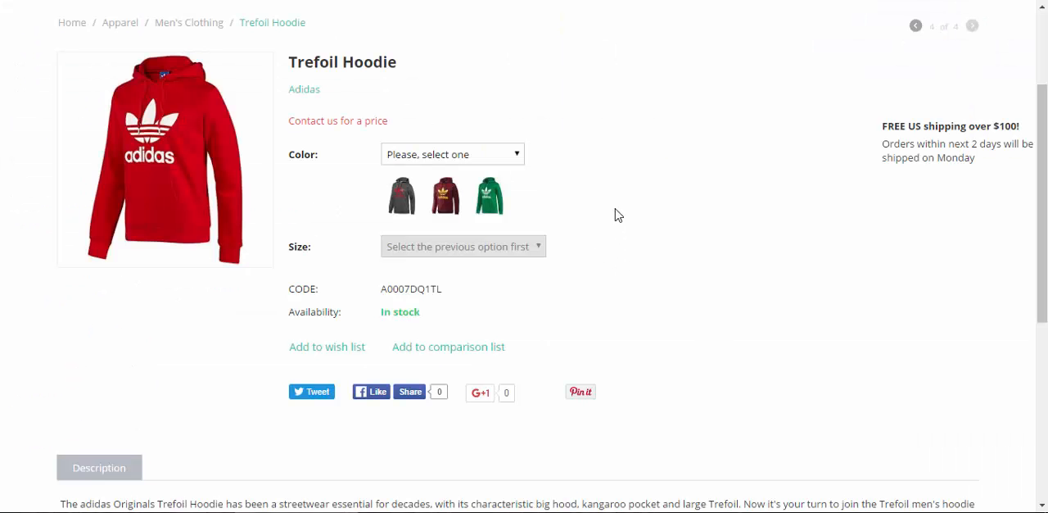
pyautogui.click(337, 120)
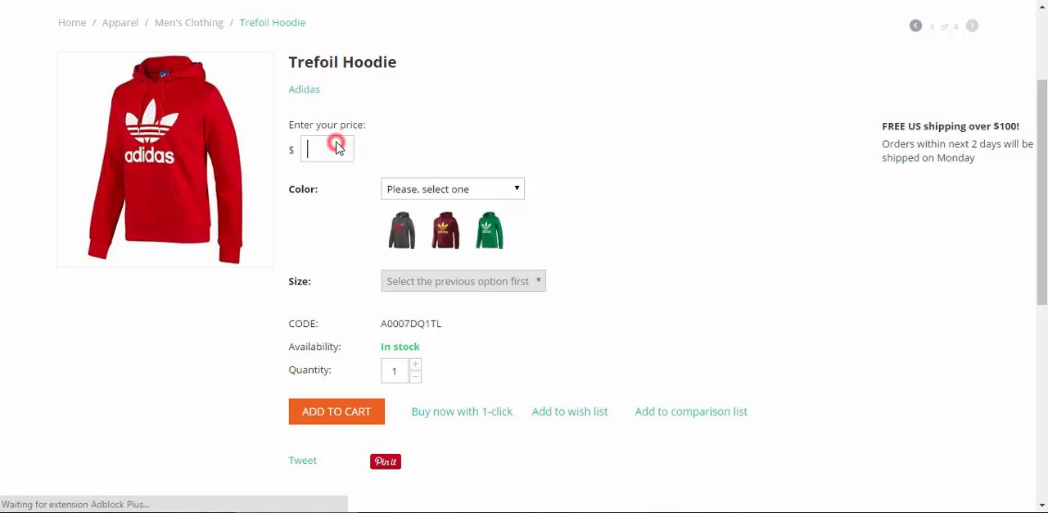
pyautogui.click(327, 149)
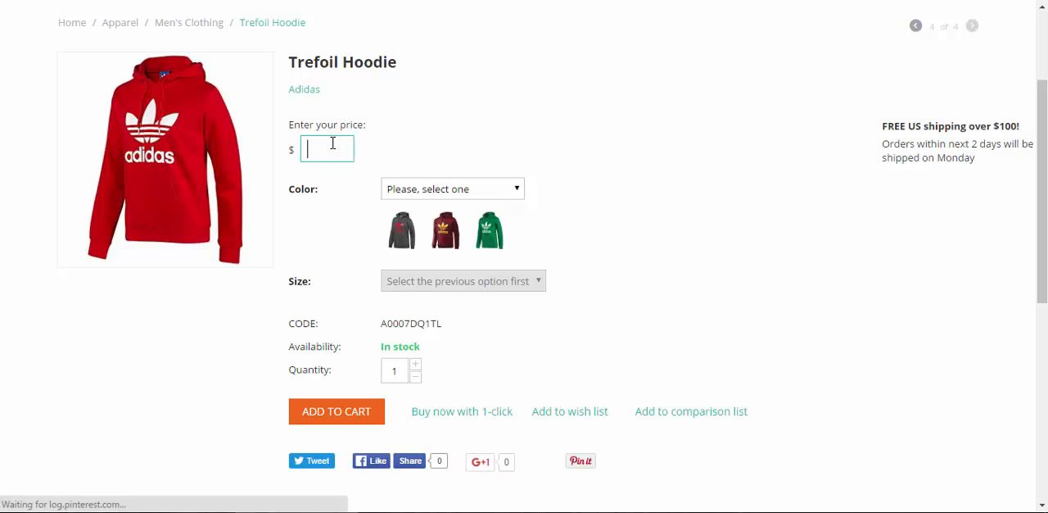
pyautogui.write('30')
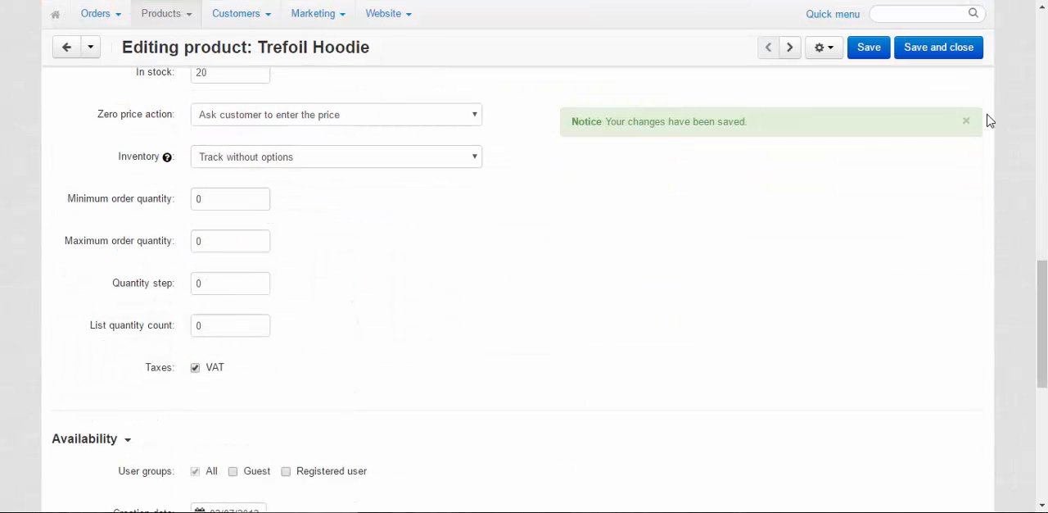
# Change the hoodie's Inventory setting to 'Track with options'
pyautogui.click(336, 157)
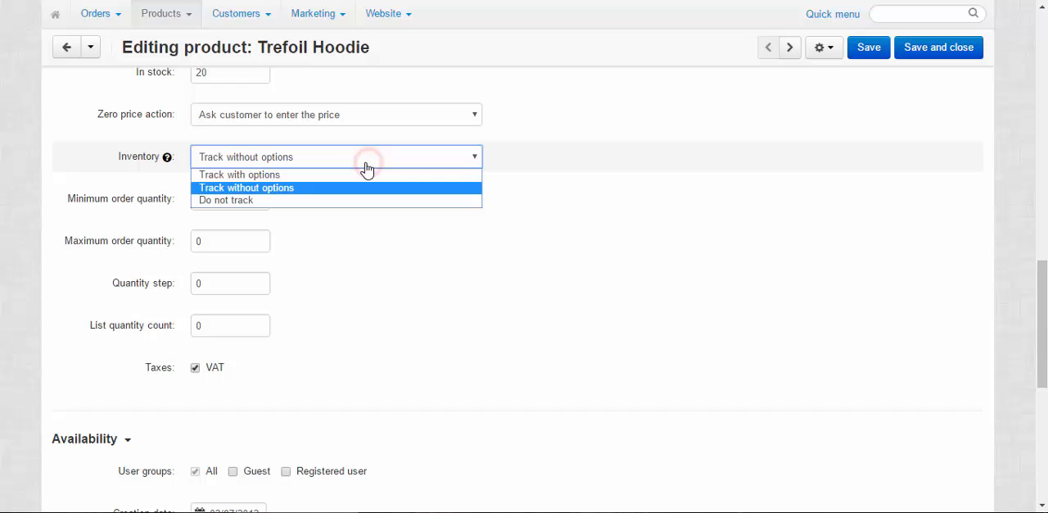
pyautogui.click(246, 188)
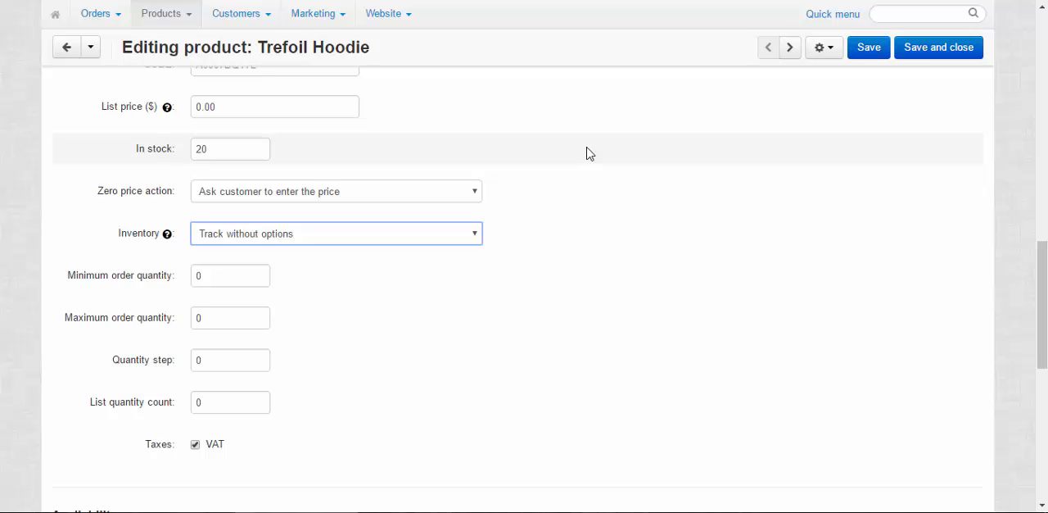
pyautogui.moveTo(375, 245)
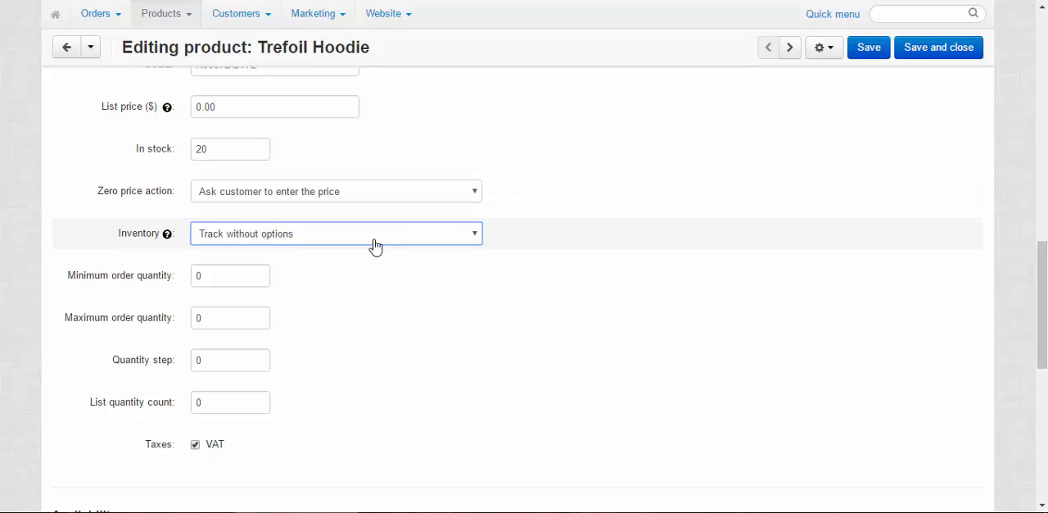
pyautogui.moveTo(542, 223)
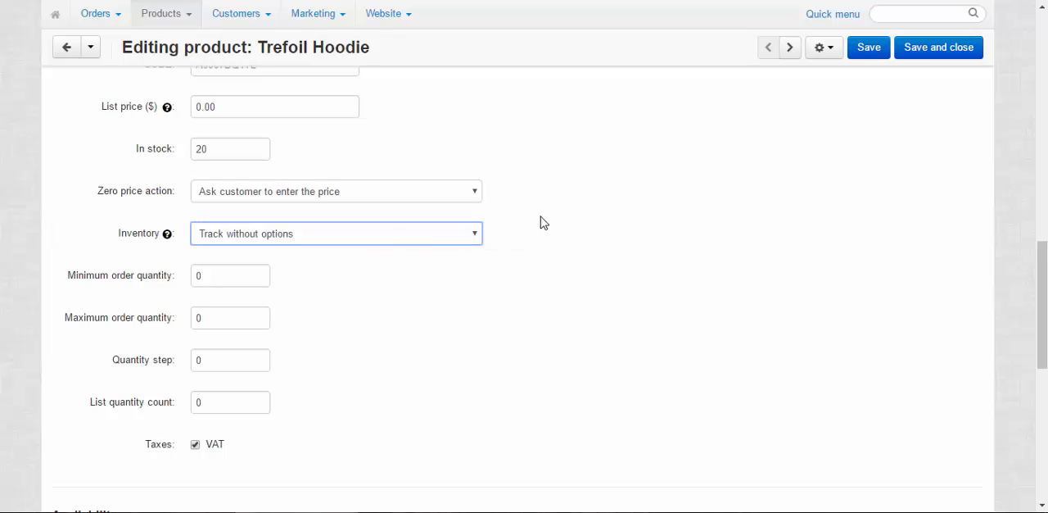
pyautogui.click(230, 148)
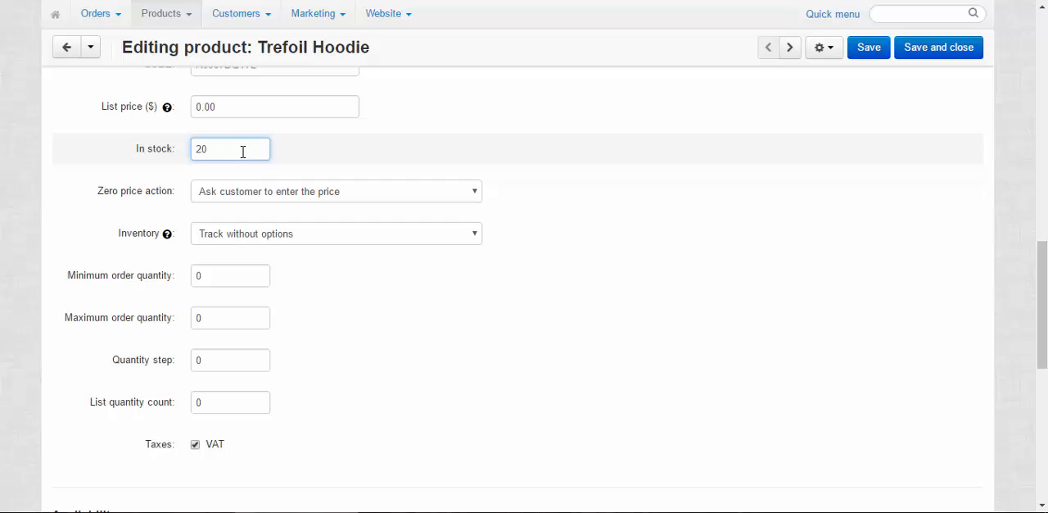
pyautogui.moveTo(235, 156)
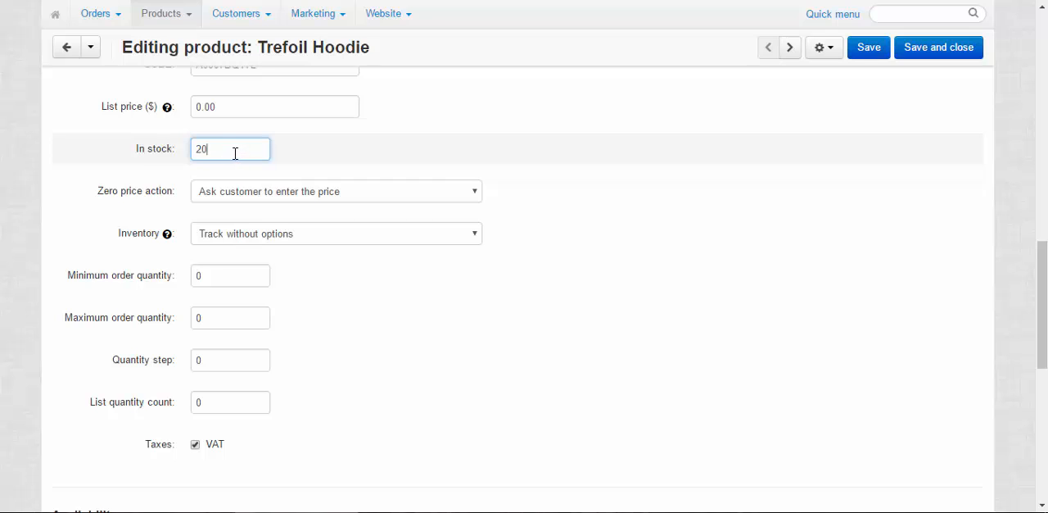
pyautogui.click(336, 233)
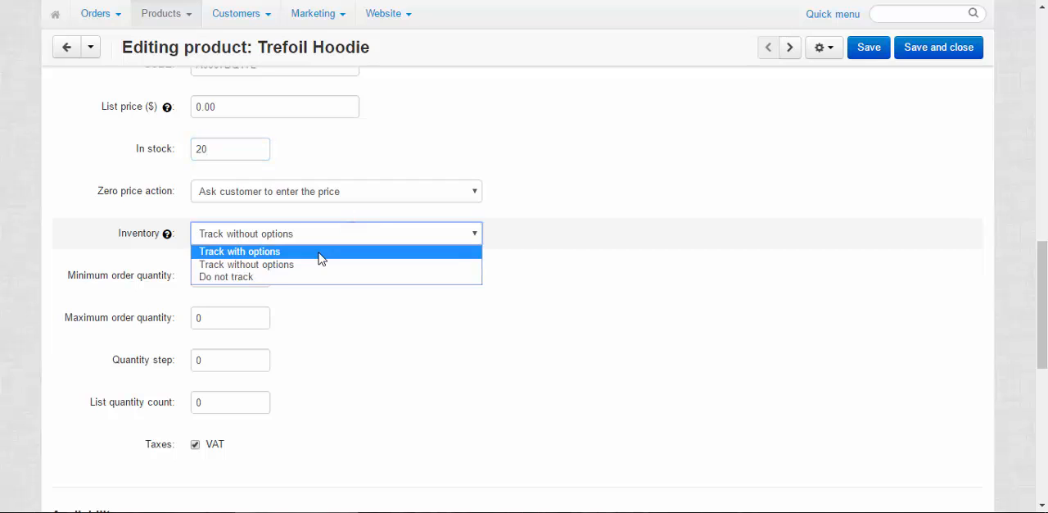
pyautogui.click(239, 252)
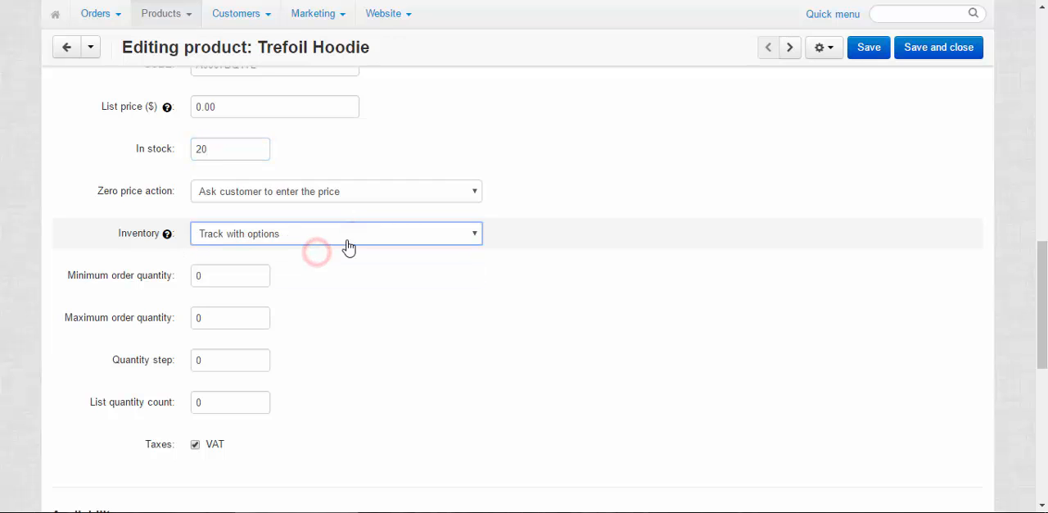
pyautogui.moveTo(349, 248)
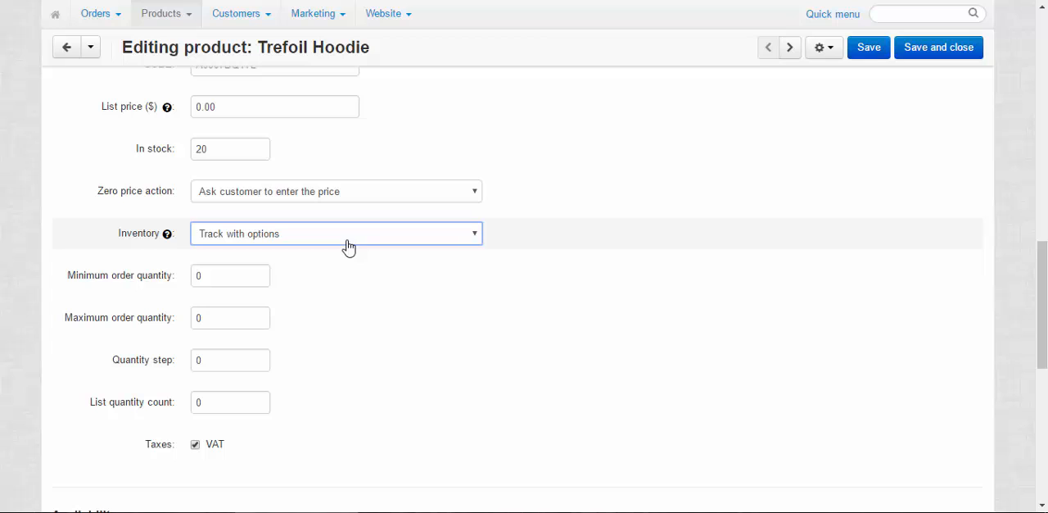
pyautogui.moveTo(433, 161)
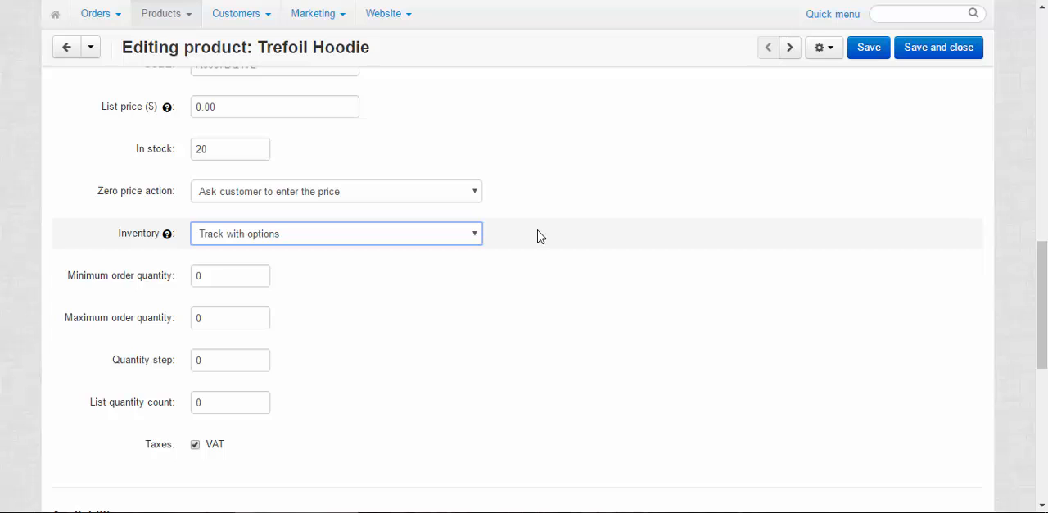
pyautogui.moveTo(629, 235)
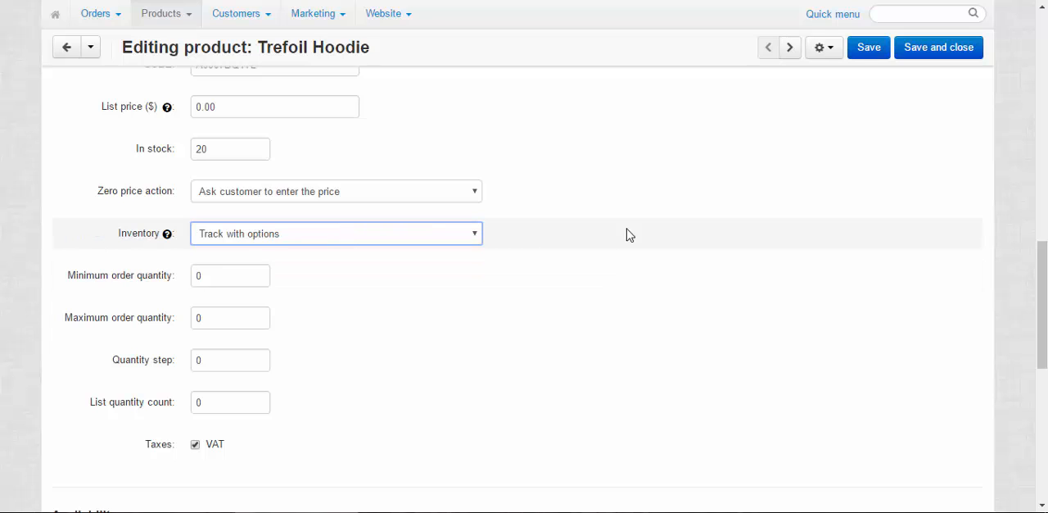
pyautogui.moveTo(611, 230)
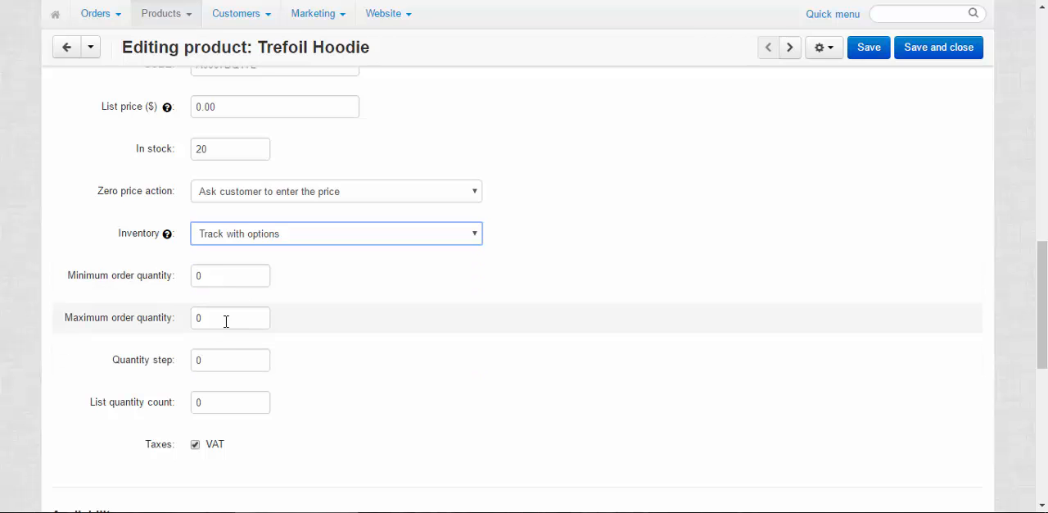
# Set minimum order quantity 5, quantity step 2 and list quantity count 4
pyautogui.click(230, 274)
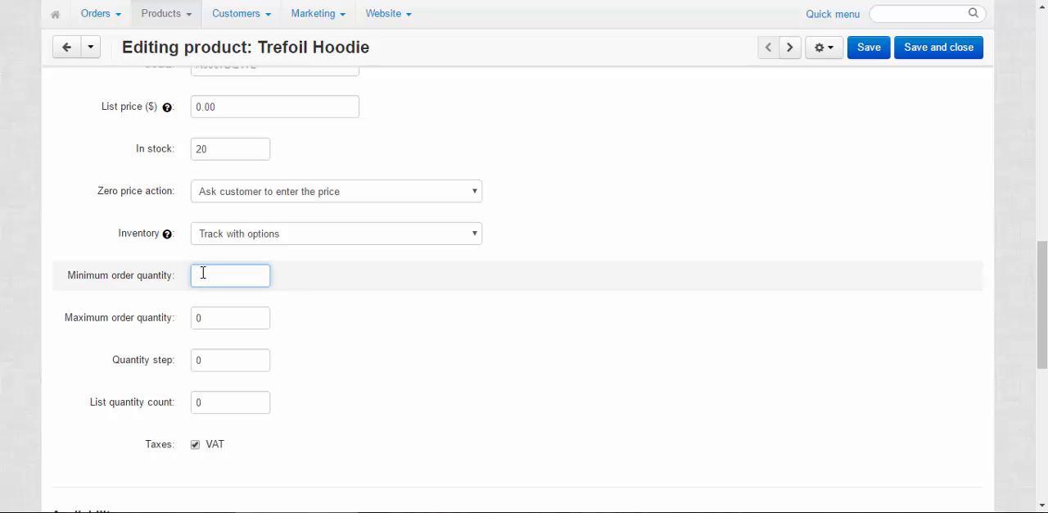
pyautogui.write('5')
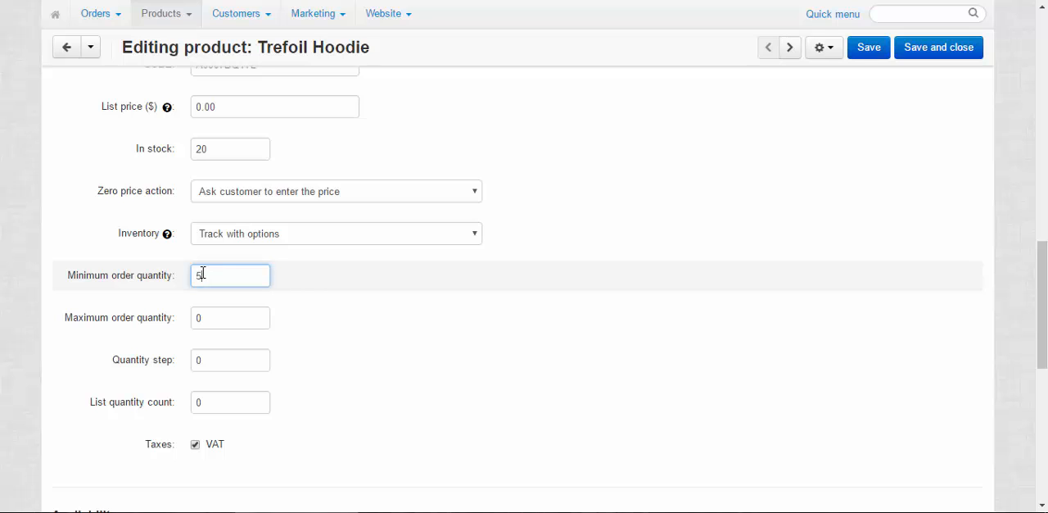
pyautogui.click(230, 359)
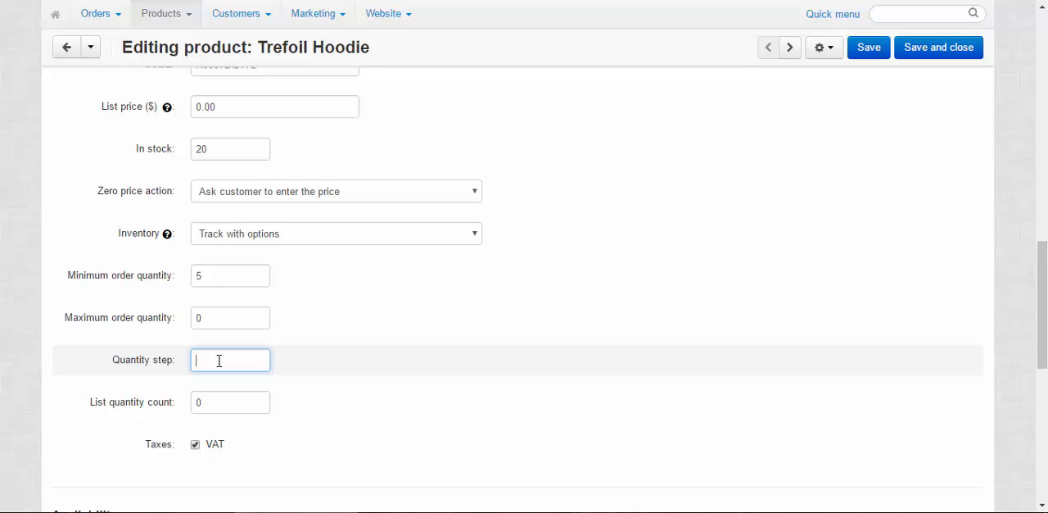
pyautogui.write('2')
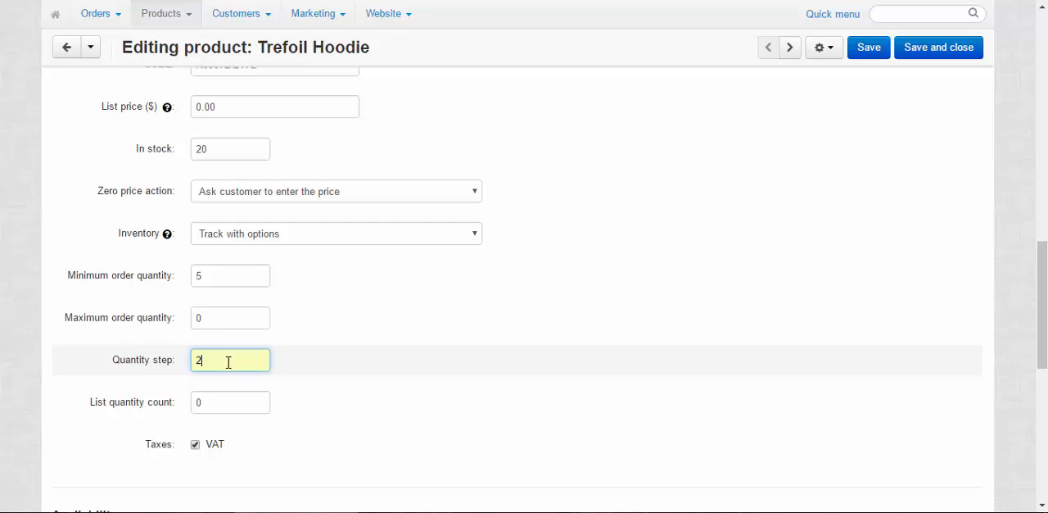
pyautogui.click(230, 401)
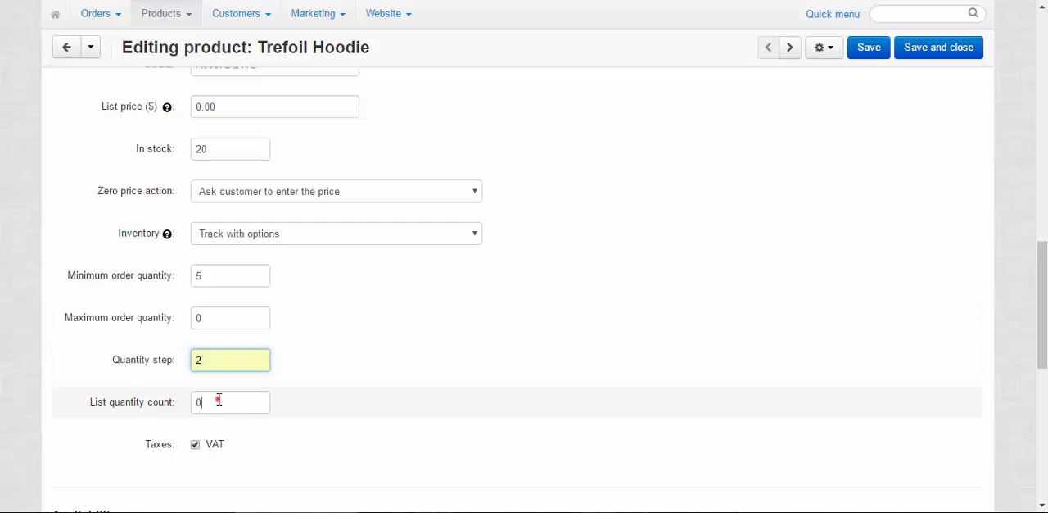
pyautogui.press('Backspace')
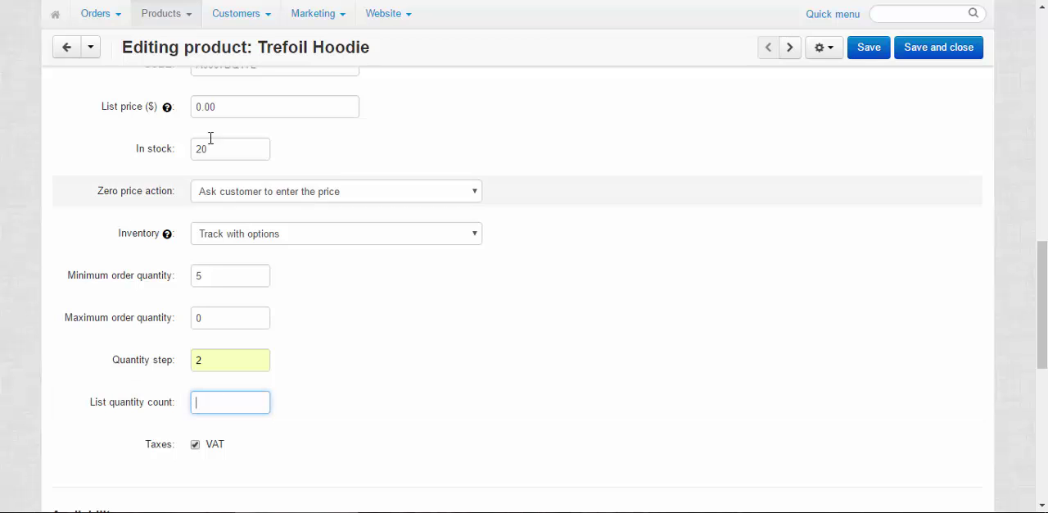
pyautogui.moveTo(226, 401)
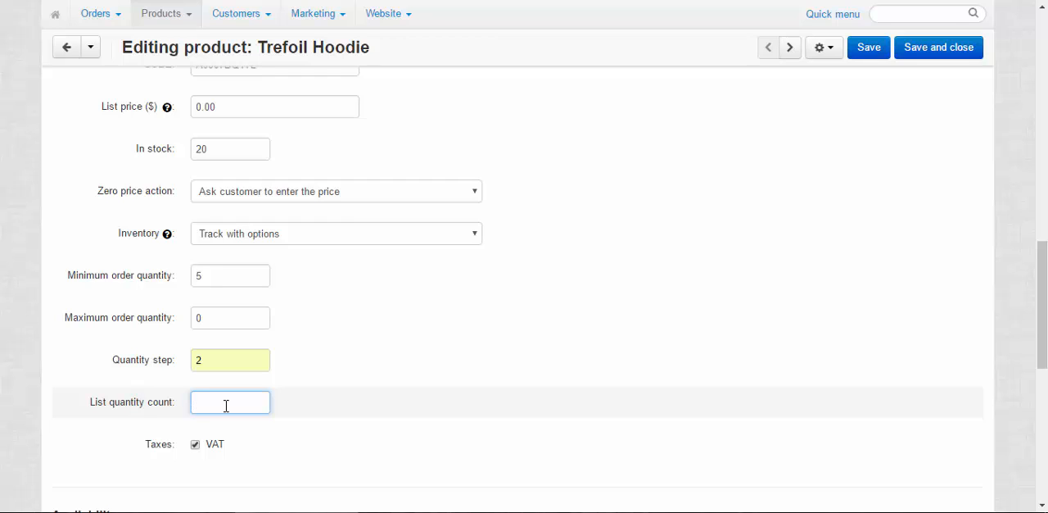
pyautogui.write('4')
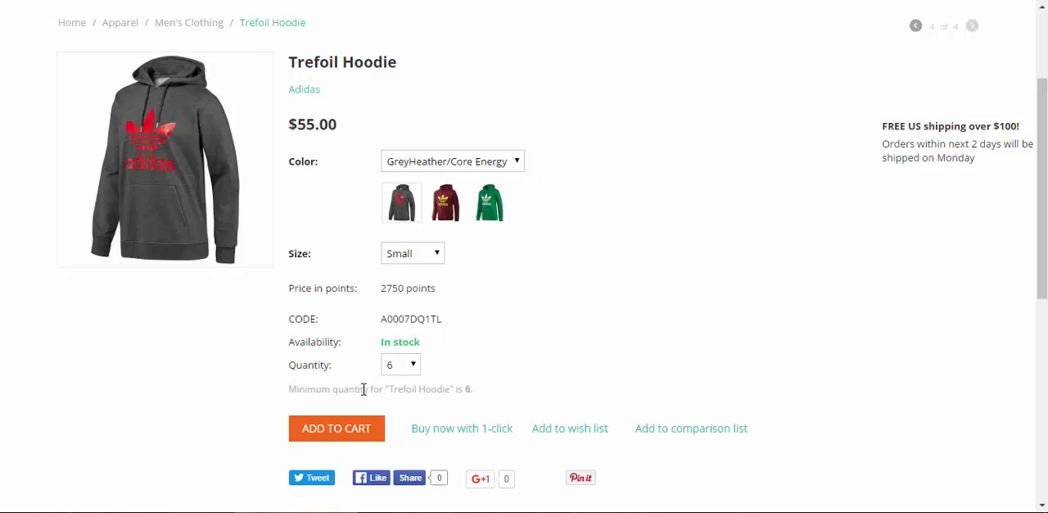
pyautogui.moveTo(405, 378)
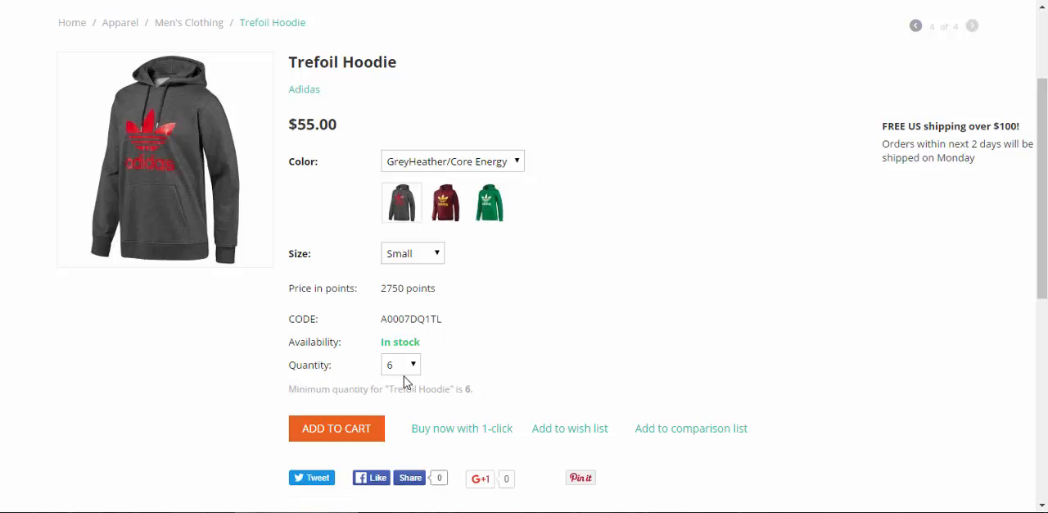
# Confirm the storefront Quantity dropdown offers 6, 8, 10 and 12, selecting 8 then 12
pyautogui.click(400, 364)
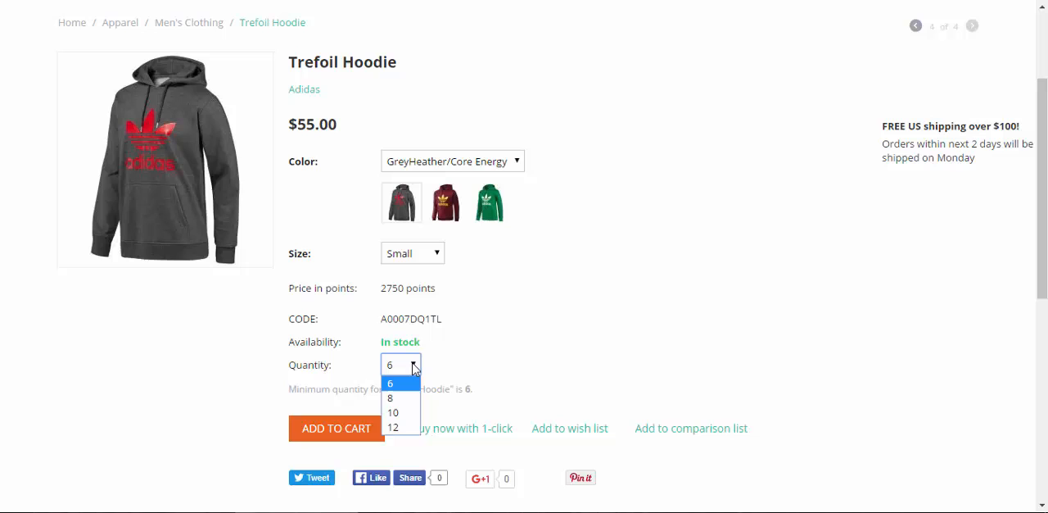
pyautogui.moveTo(398, 375)
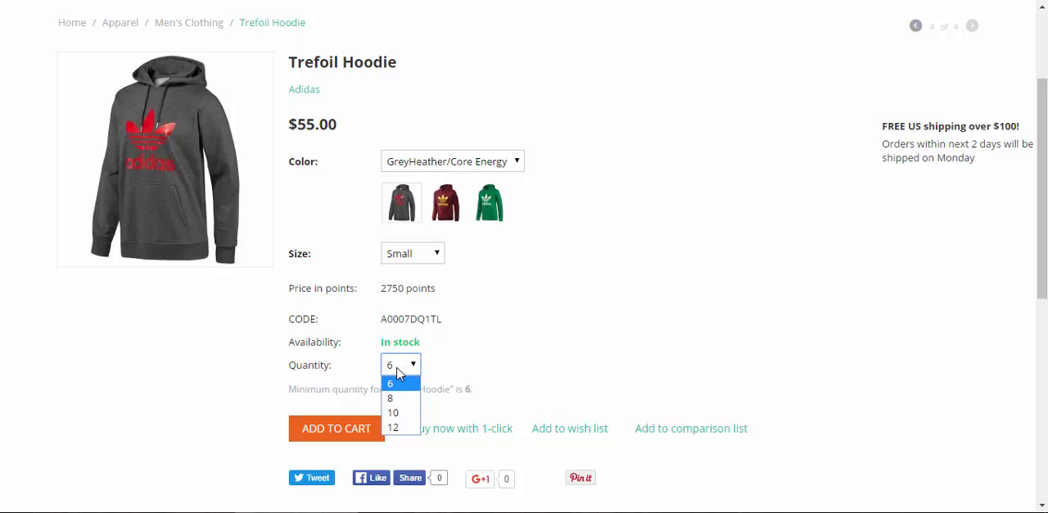
pyautogui.moveTo(397, 386)
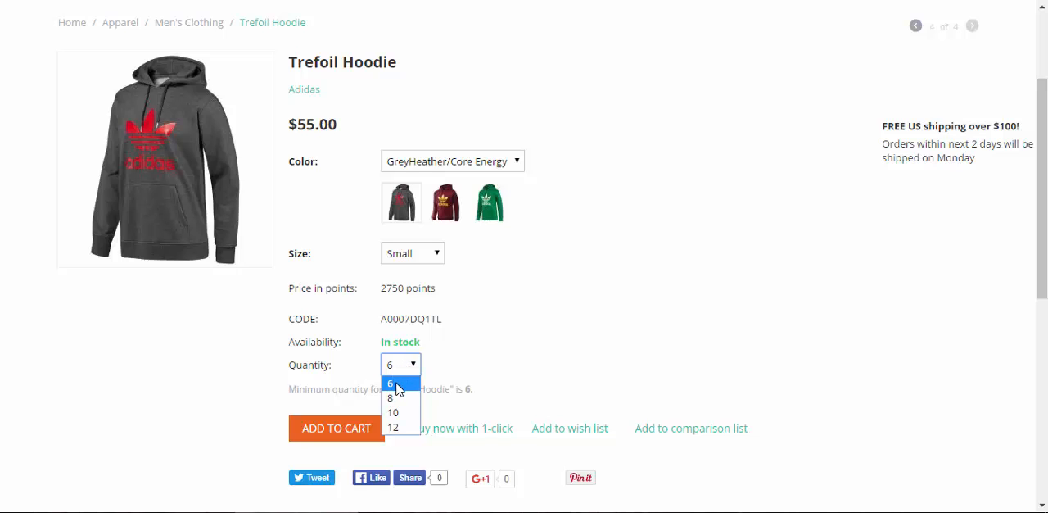
pyautogui.moveTo(393, 411)
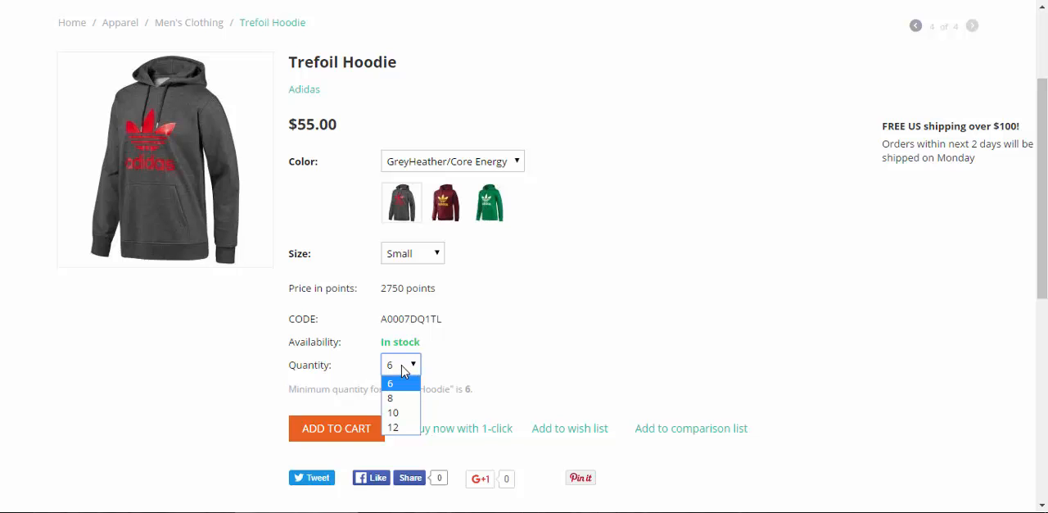
pyautogui.click(390, 383)
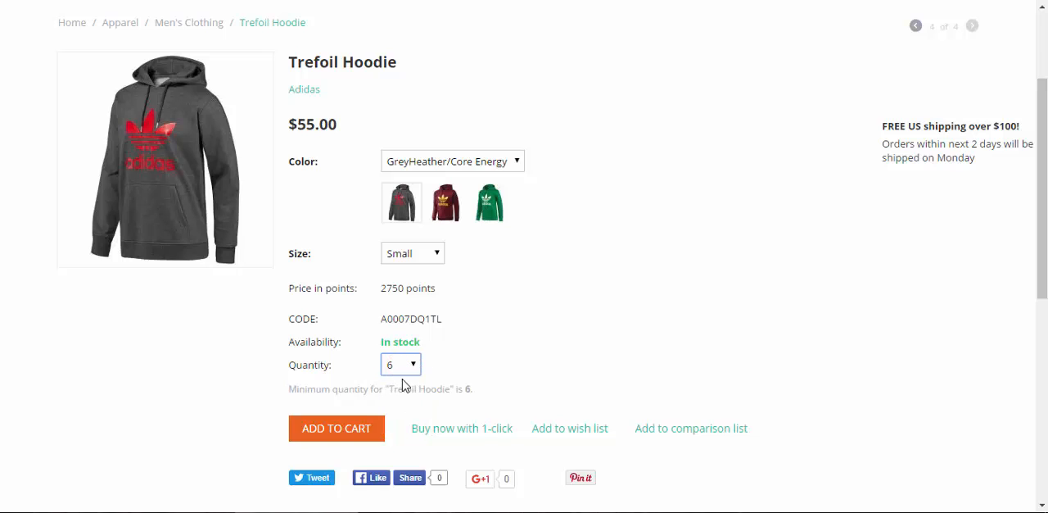
pyautogui.moveTo(481, 331)
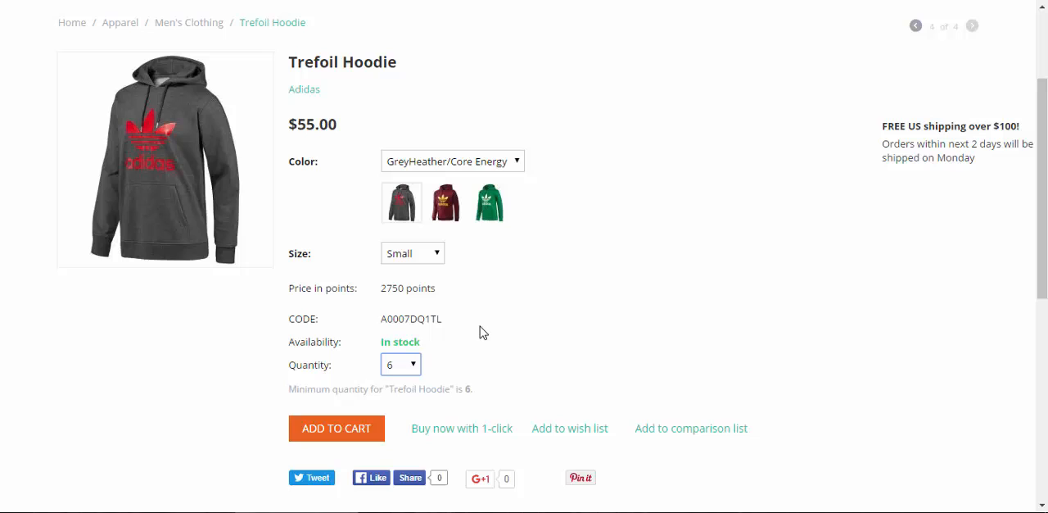
pyautogui.click(401, 363)
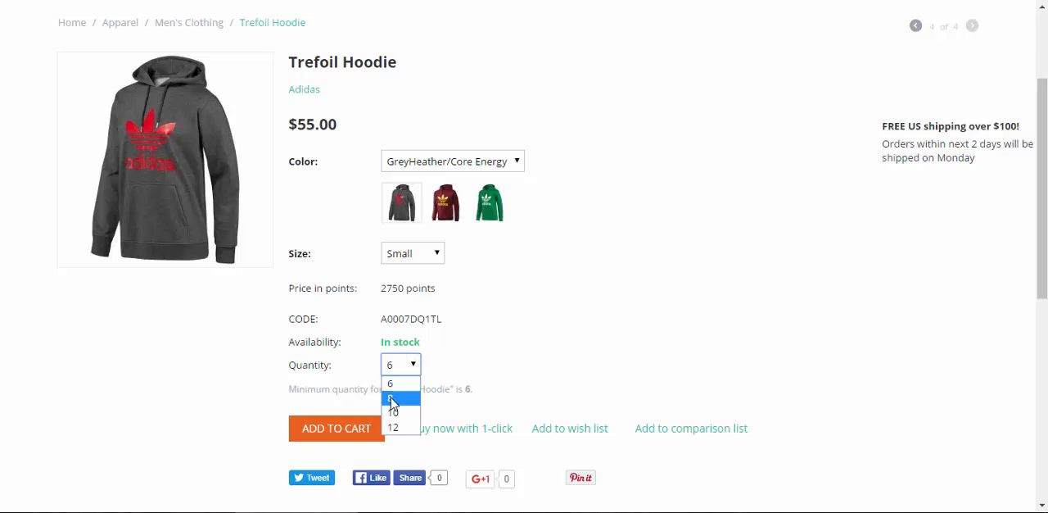
pyautogui.moveTo(399, 399)
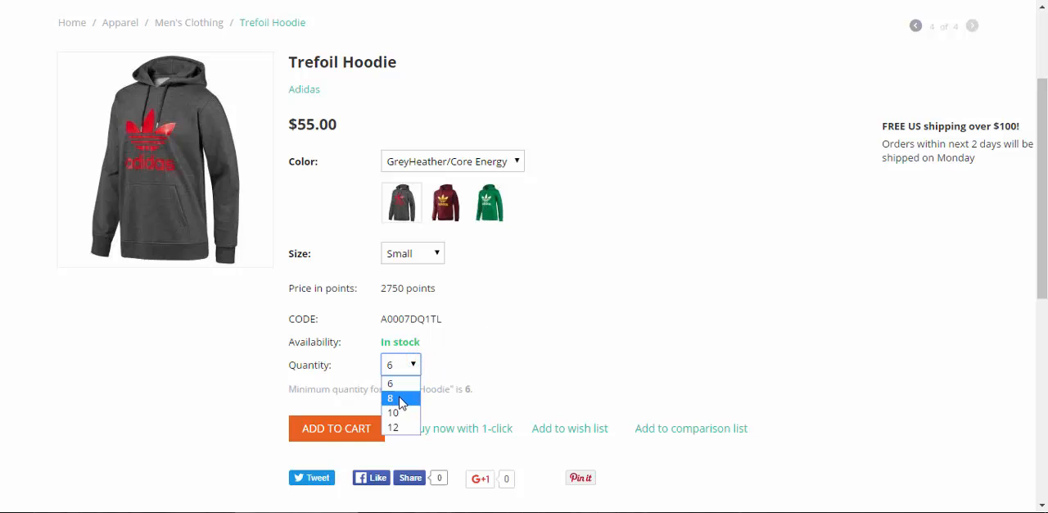
pyautogui.click(392, 398)
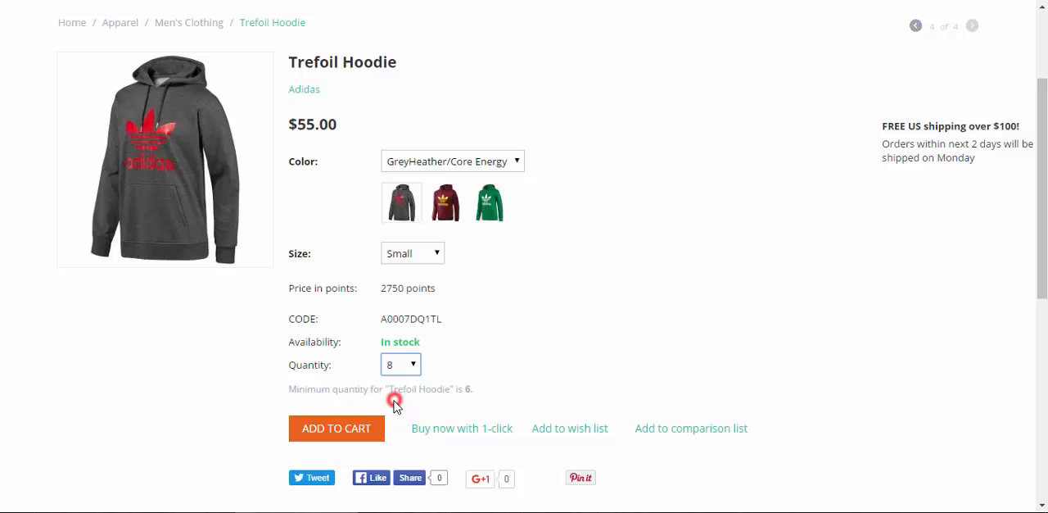
pyautogui.click(401, 363)
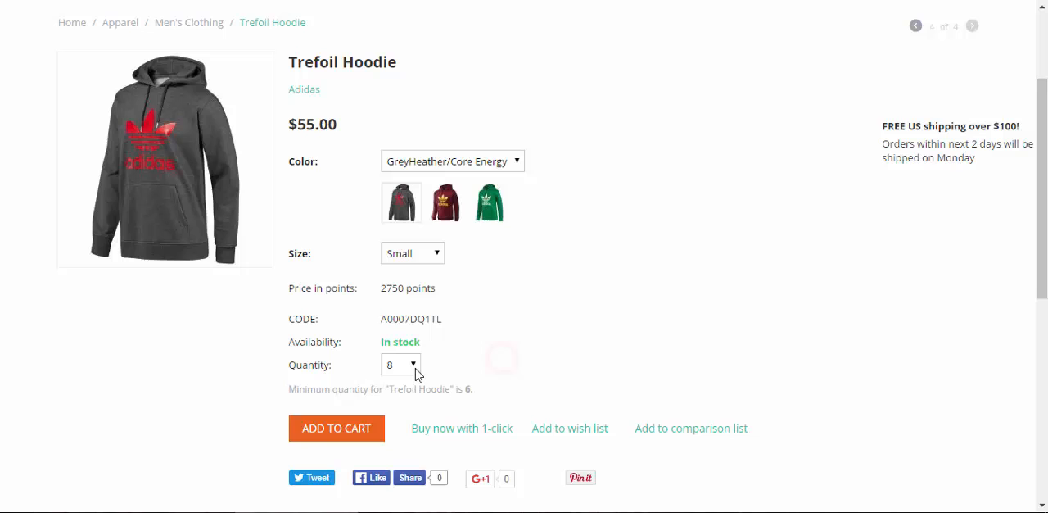
pyautogui.click(401, 363)
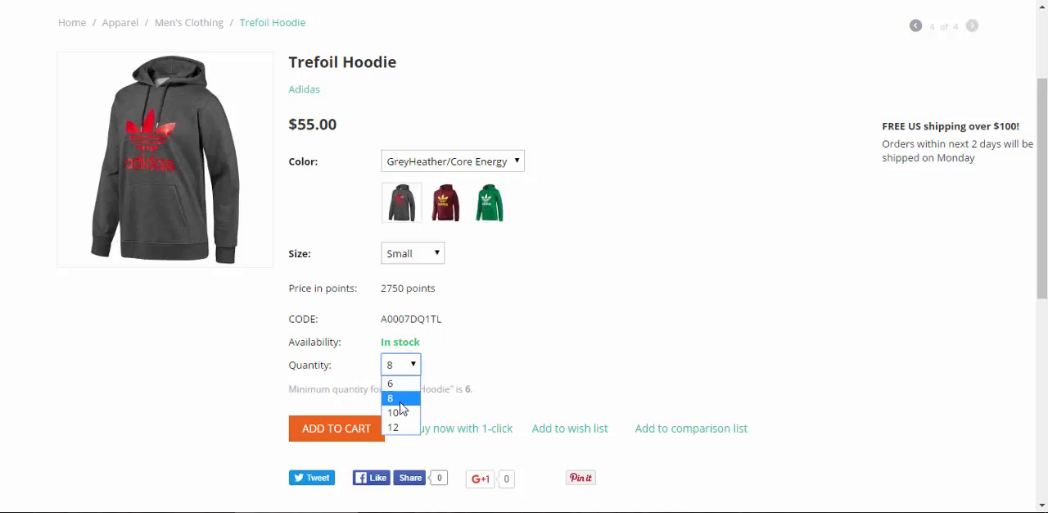
pyautogui.moveTo(393, 426)
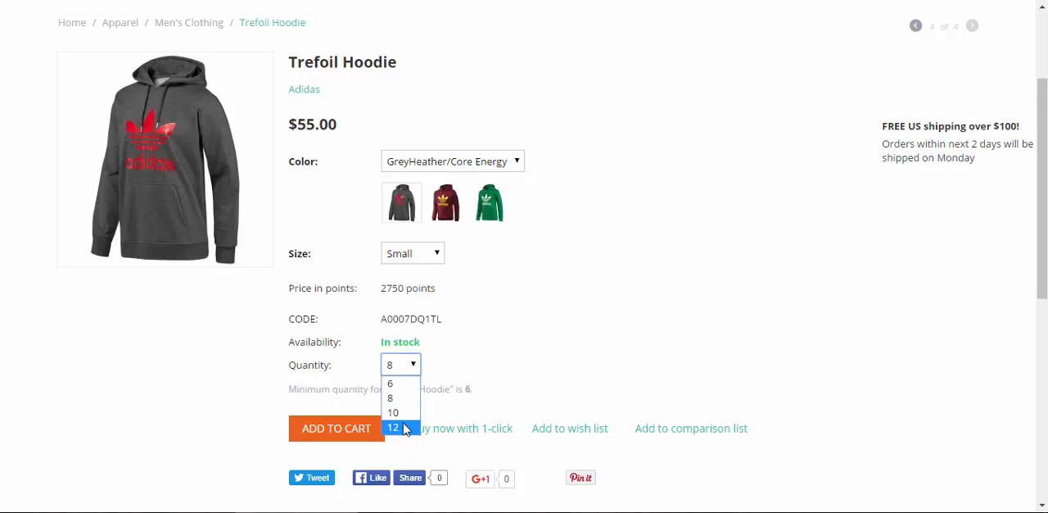
pyautogui.click(545, 345)
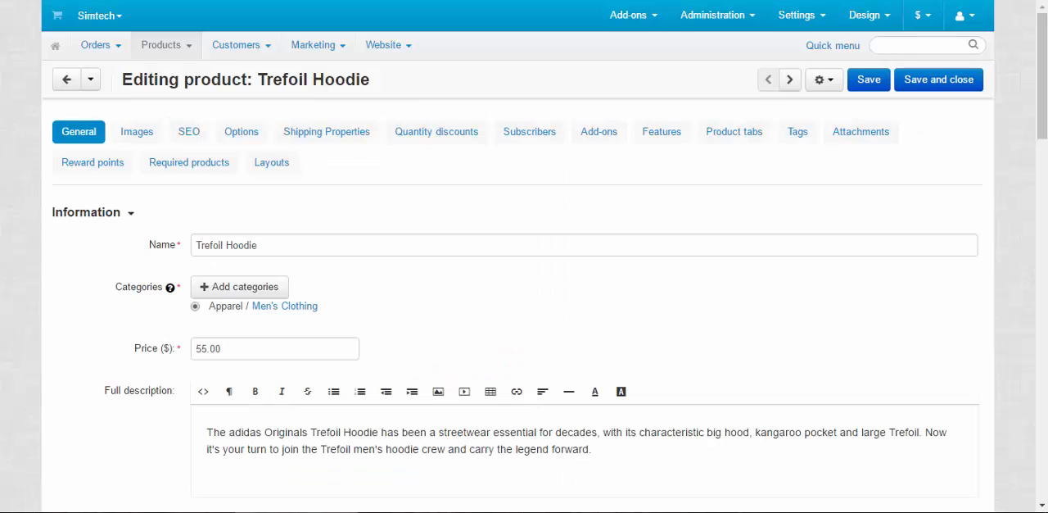
# Uncheck and recheck VAT in Pricing / inventory, then open the gear actions menu
pyautogui.scroll(-3)
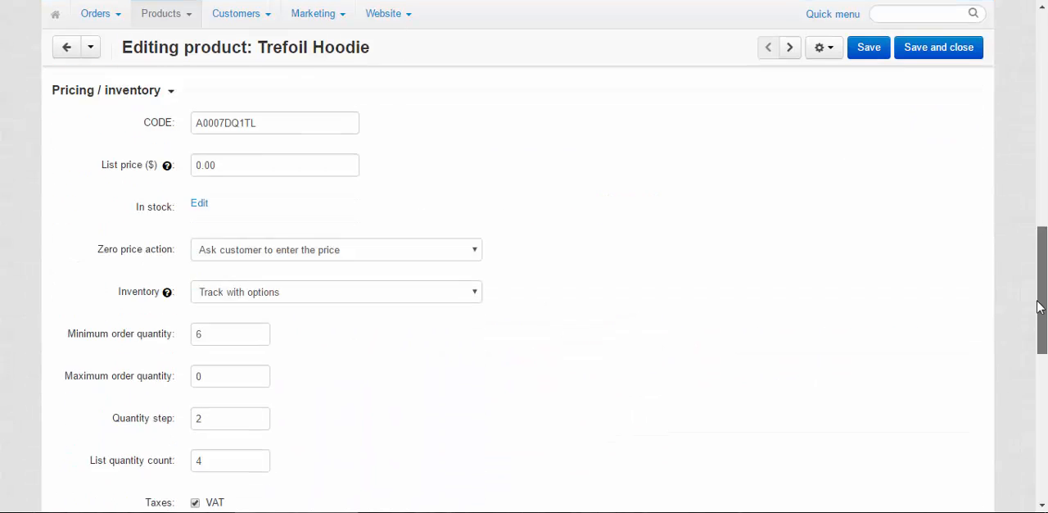
pyautogui.scroll(-3)
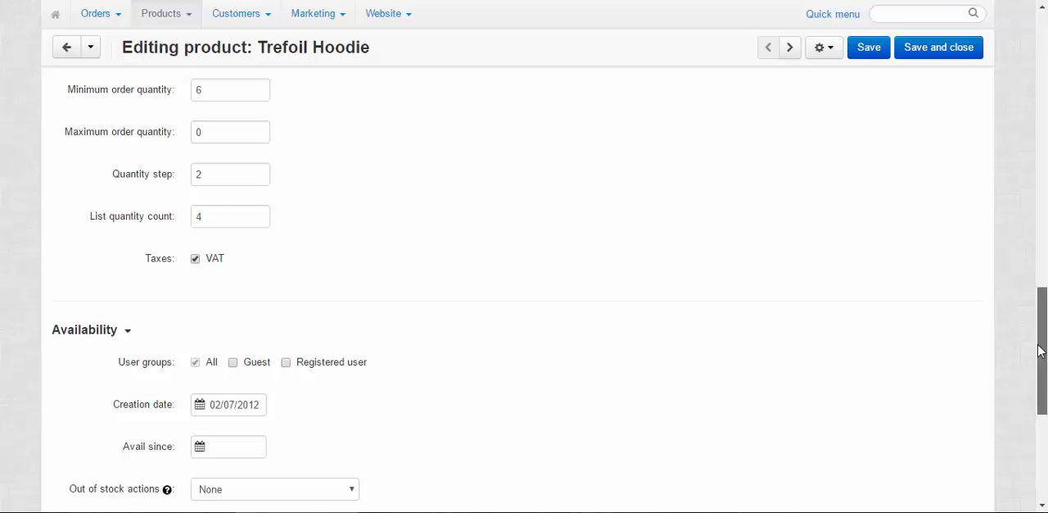
pyautogui.moveTo(80, 259)
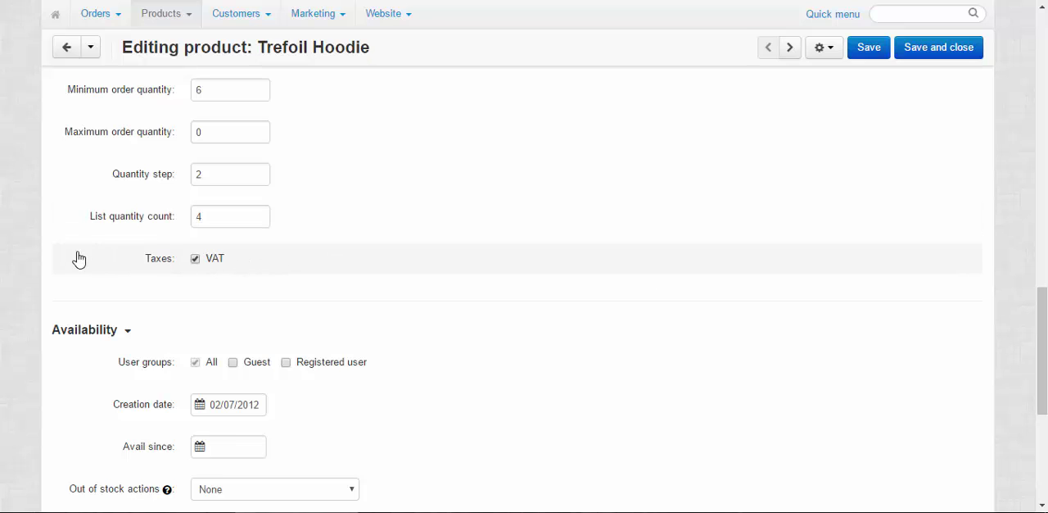
pyautogui.click(194, 258)
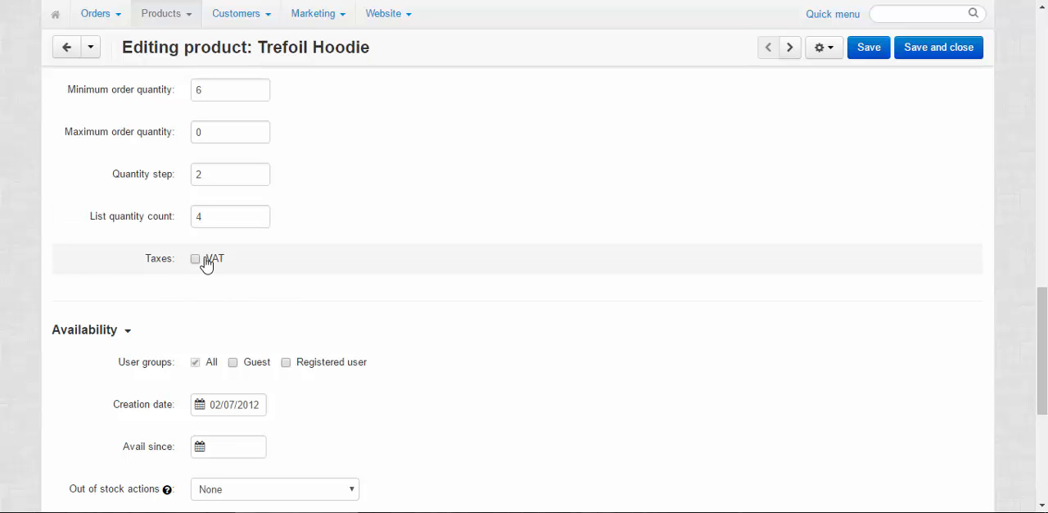
pyautogui.click(195, 259)
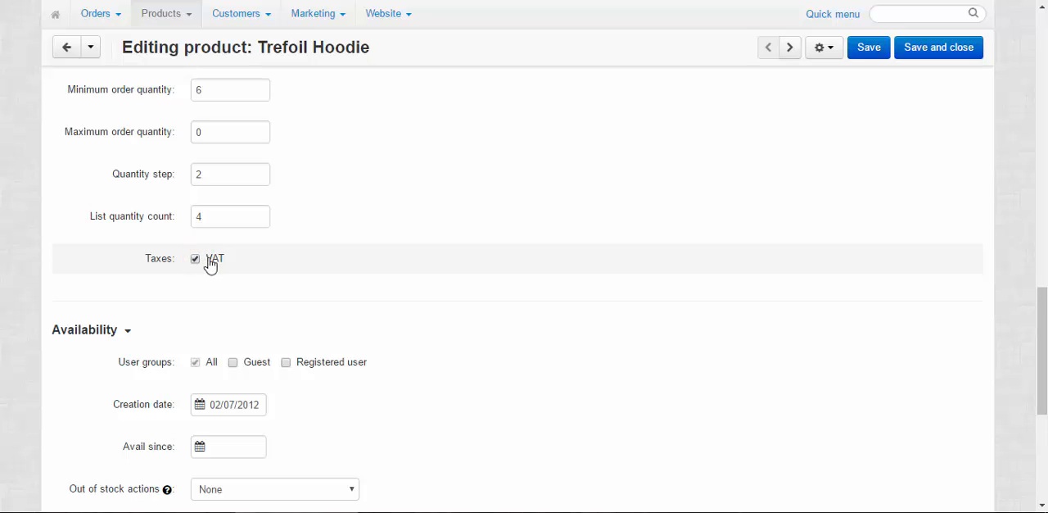
pyautogui.click(819, 47)
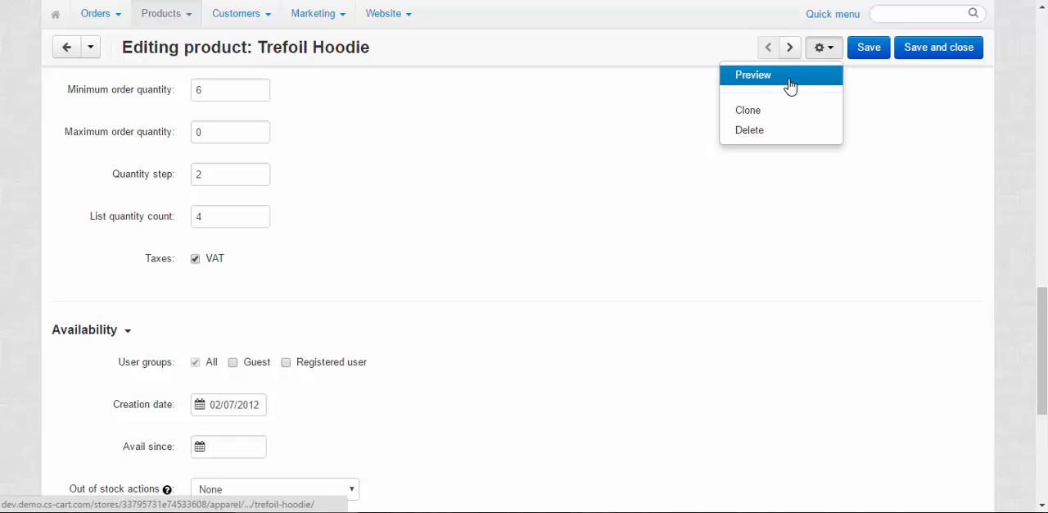
pyautogui.moveTo(749, 129)
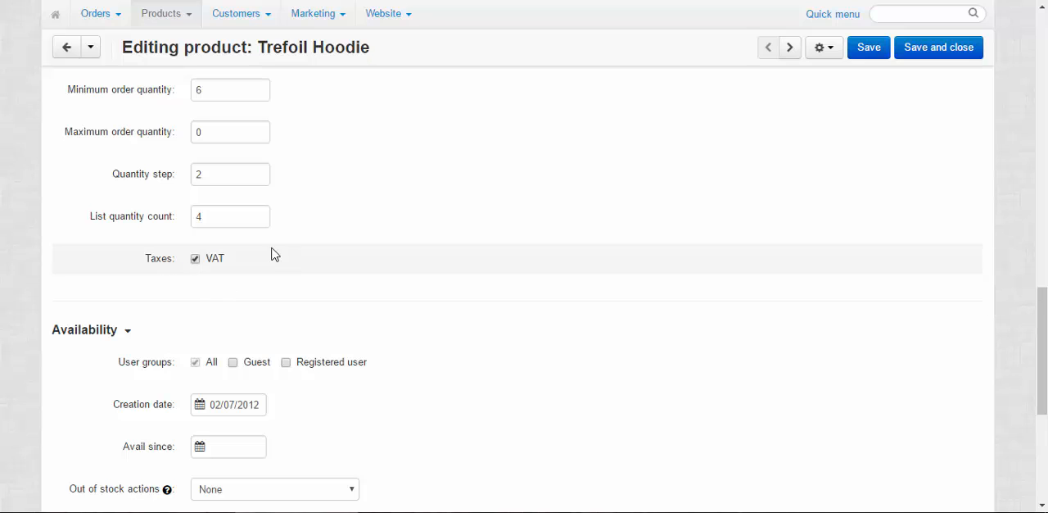
pyautogui.moveTo(181, 262)
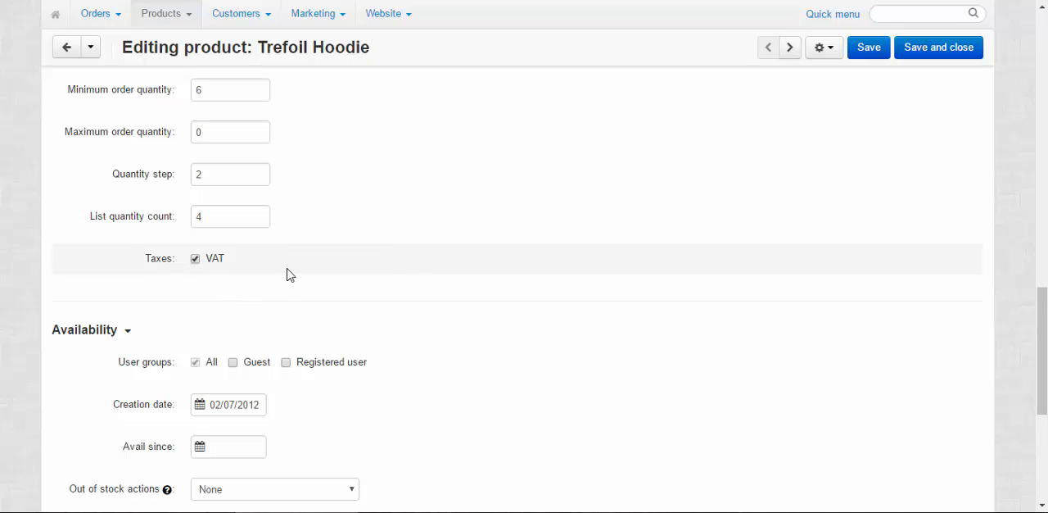
pyautogui.moveTo(283, 269)
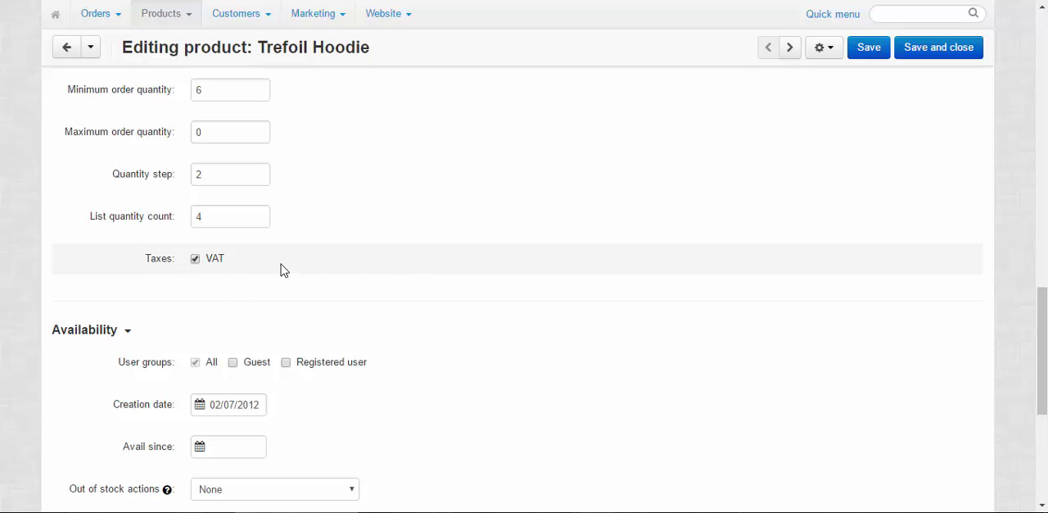